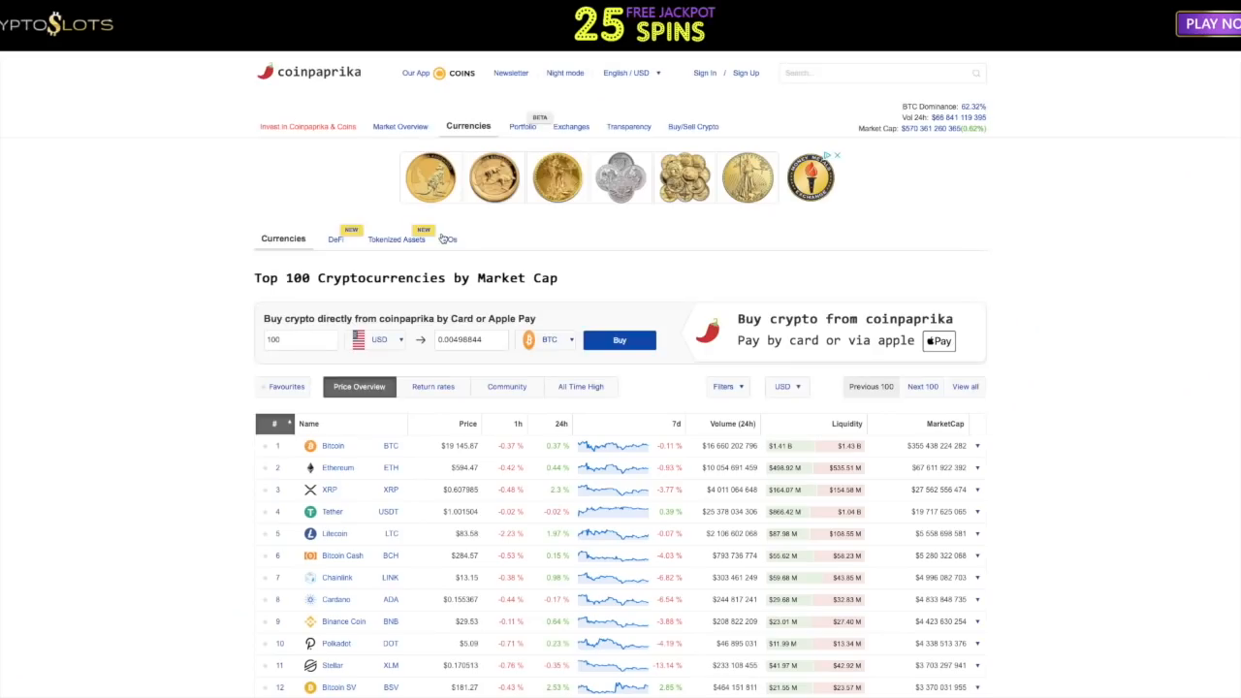
mouse_move(950, 172)
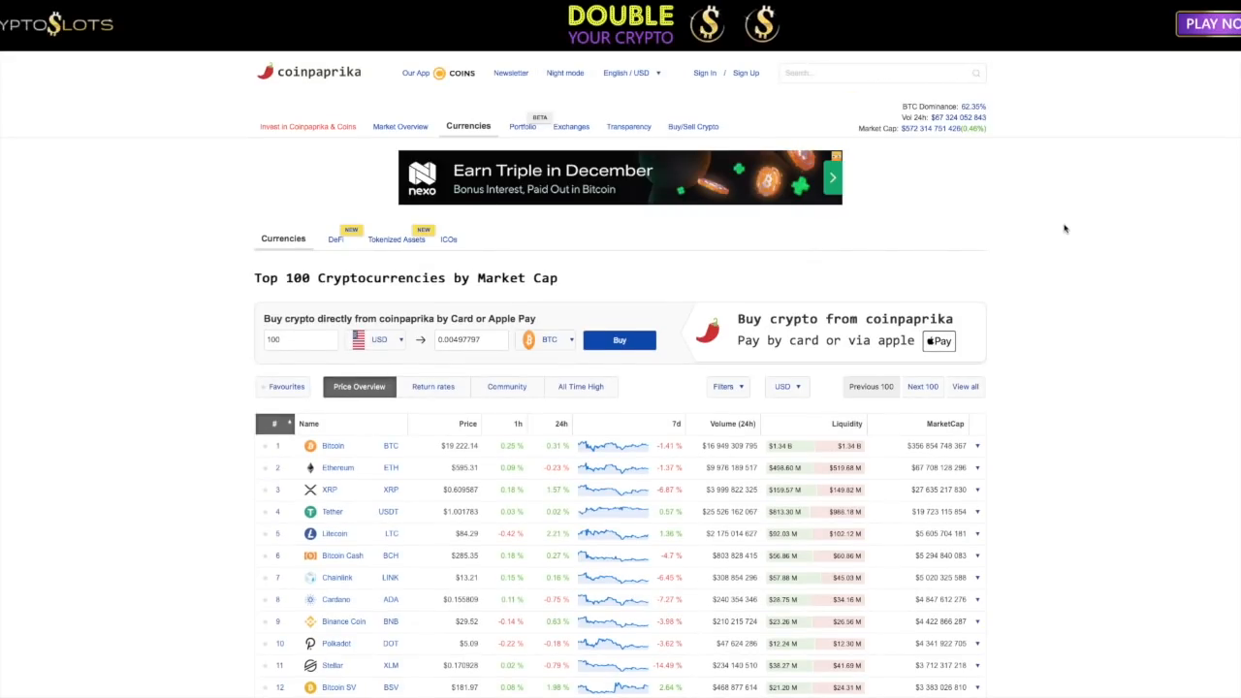
mouse_move(485, 457)
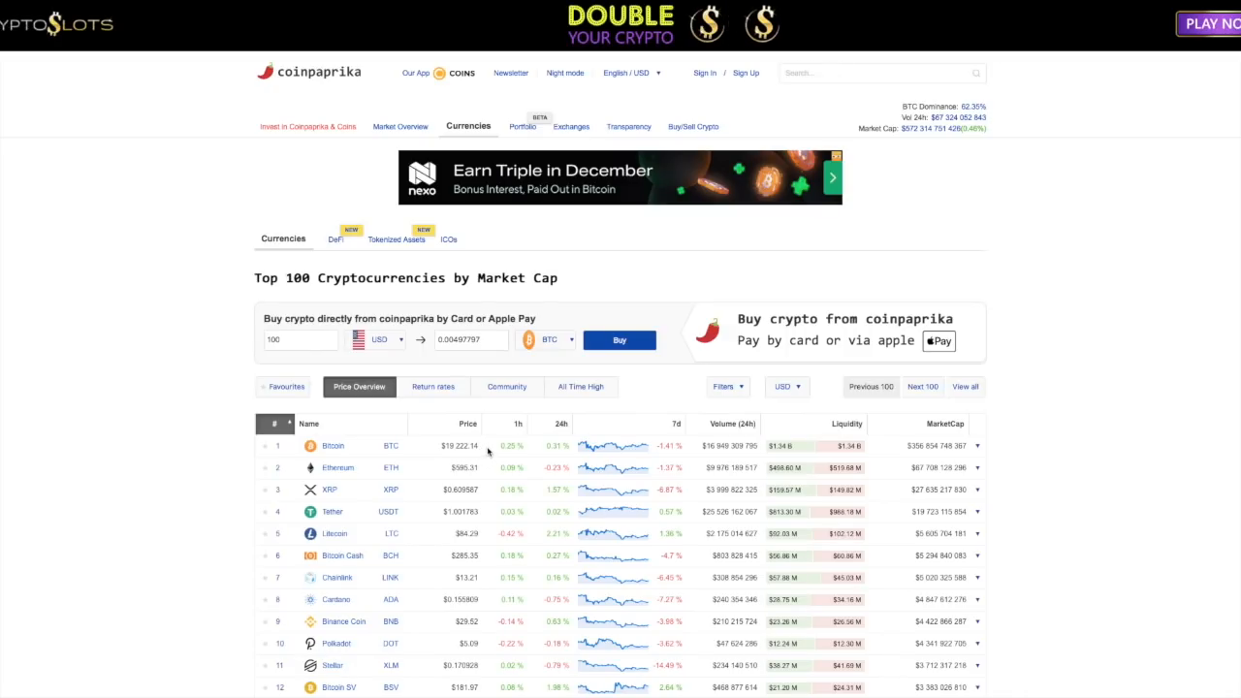
Scroll down the Twitter timeline past the Standard Chartered tweet toward the XRP Ledger 60 million ledgers tweet
scroll(down, 3)
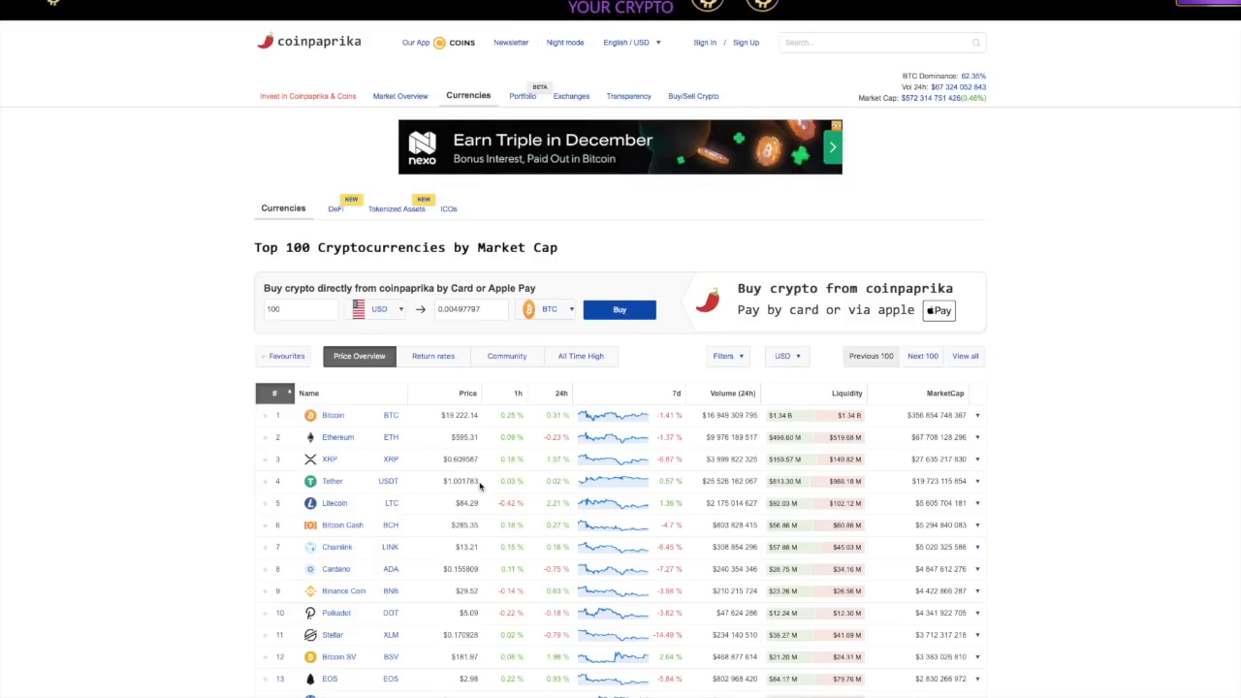
mouse_move(508, 495)
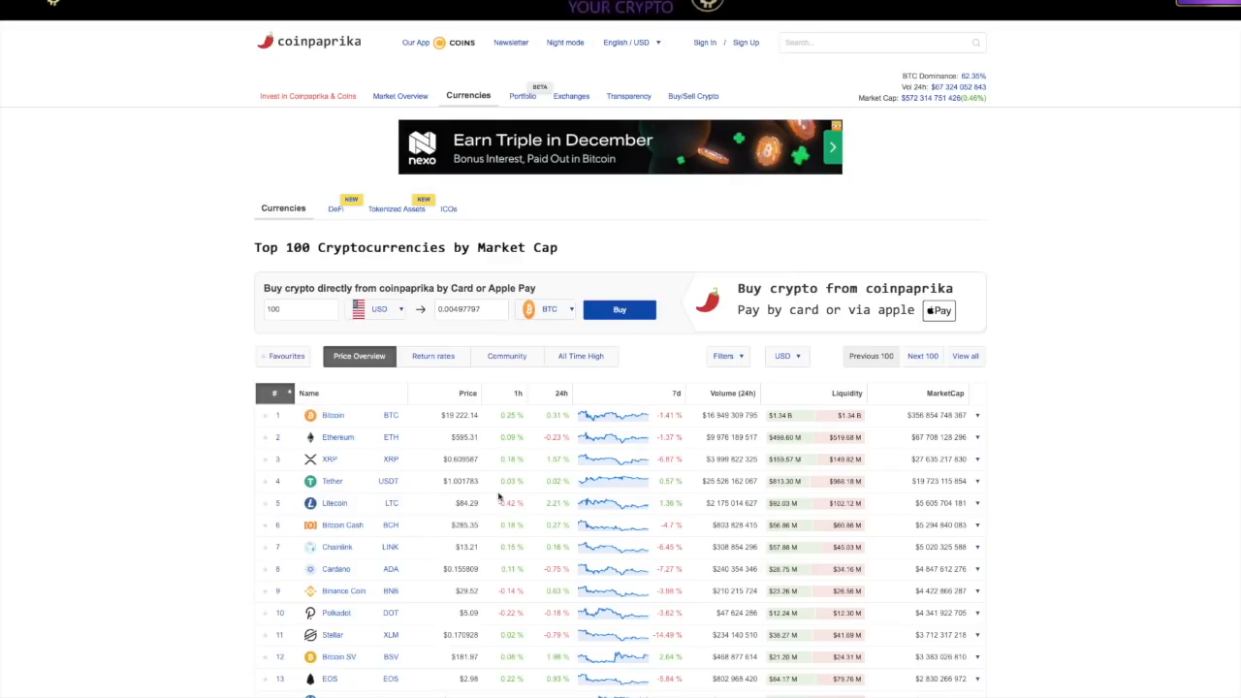
mouse_move(593, 504)
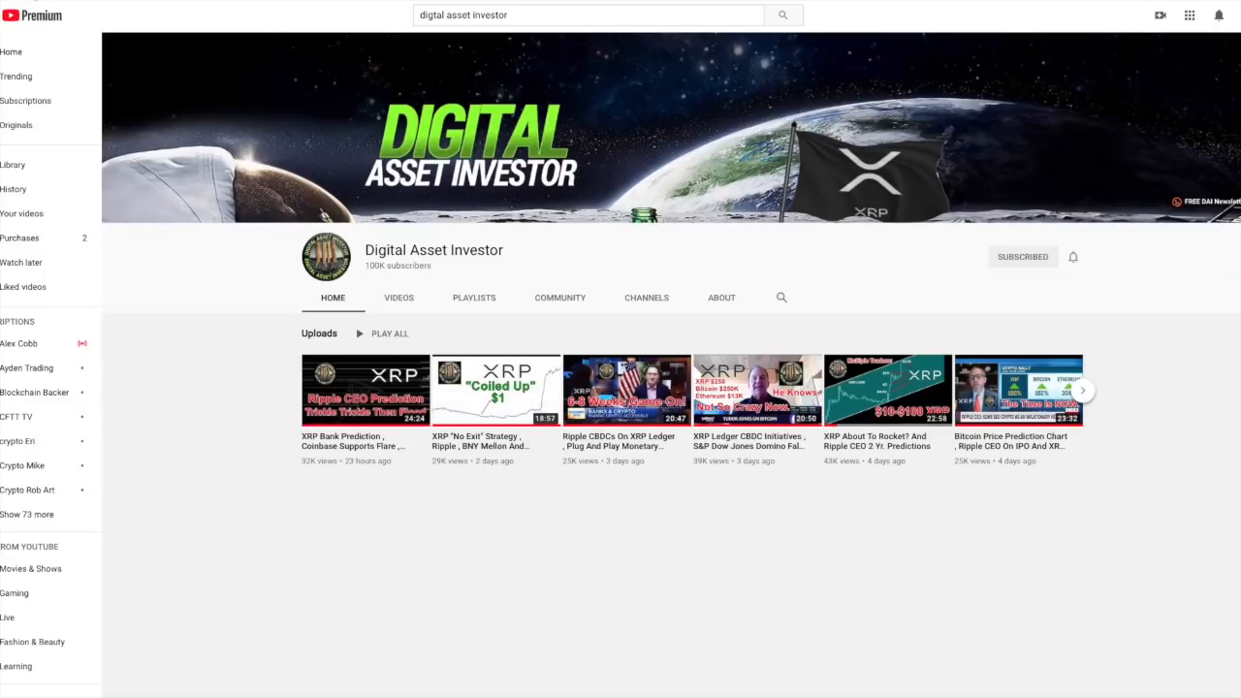
mouse_move(591, 196)
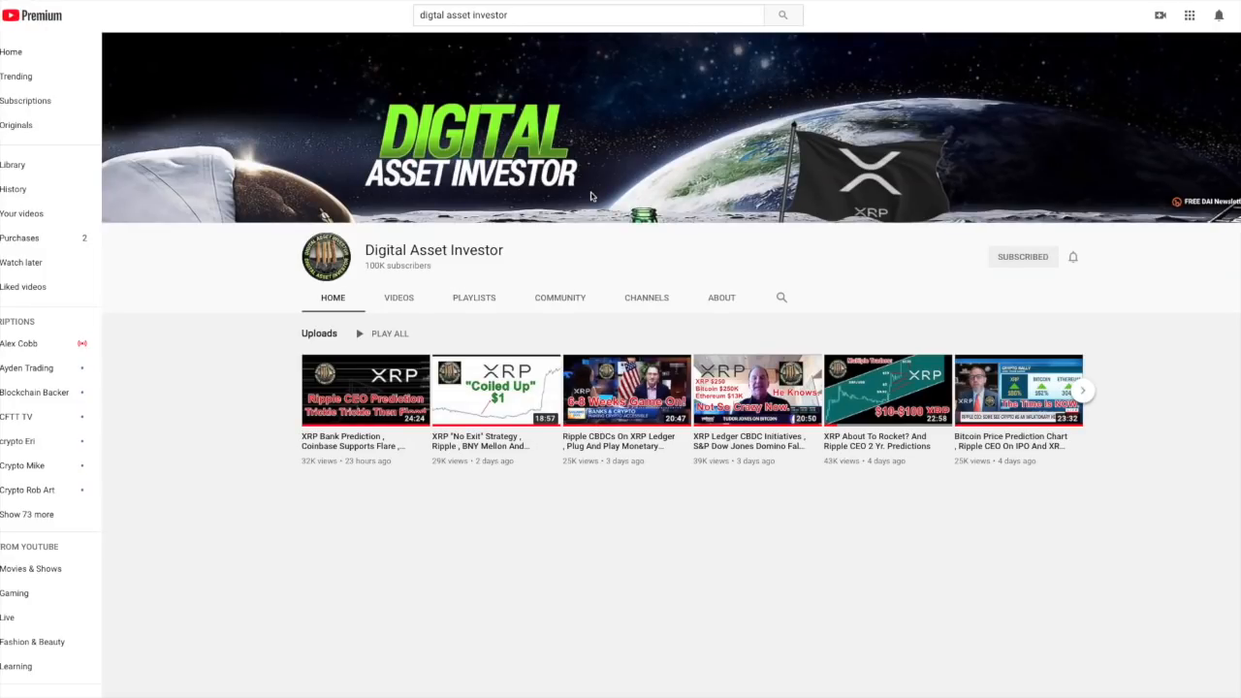
mouse_move(1155, 339)
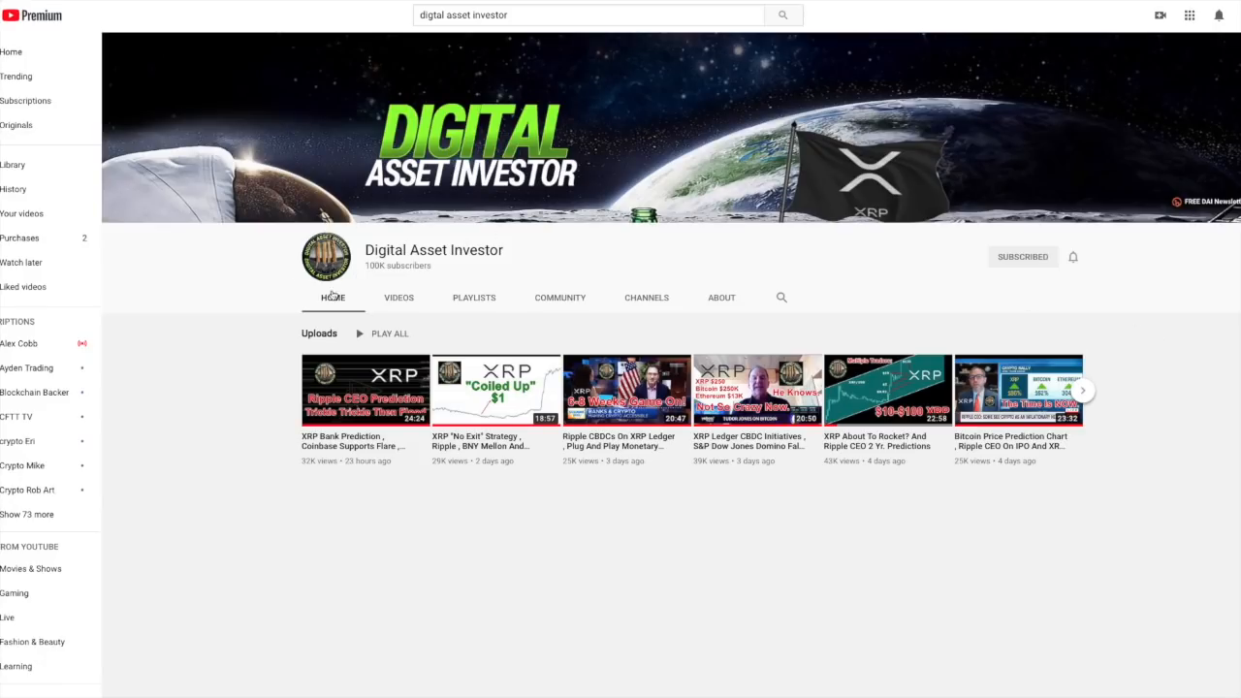
mouse_move(585, 287)
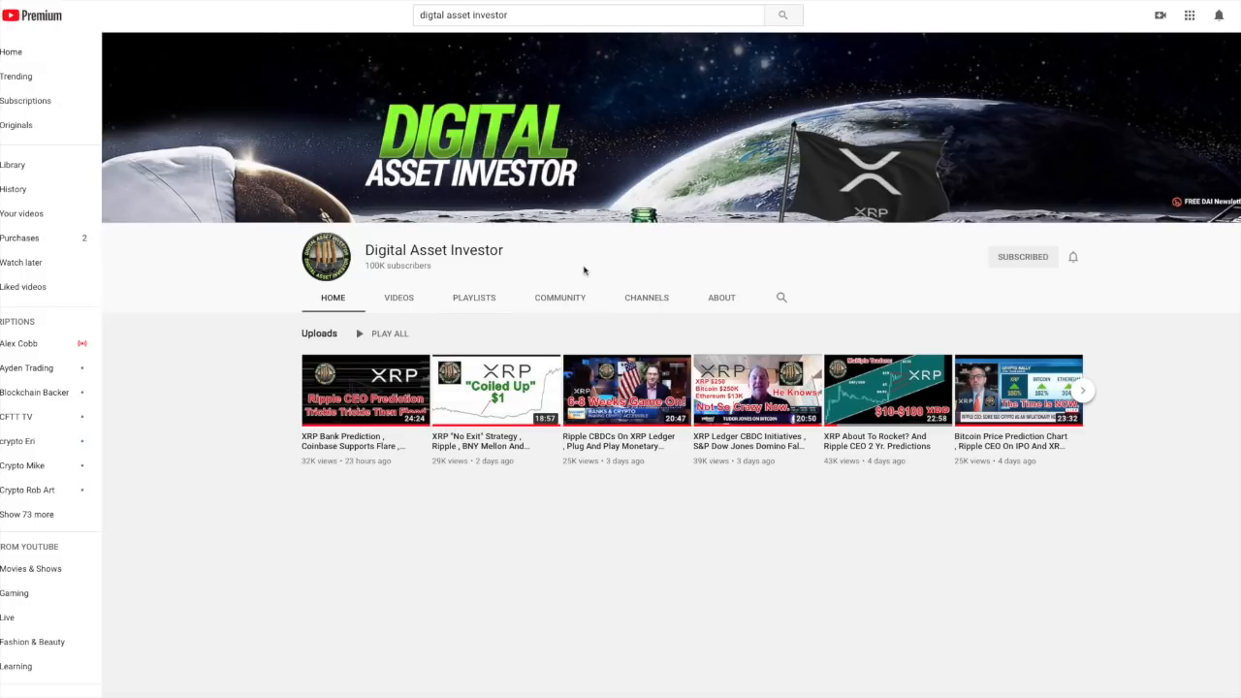
mouse_move(590, 262)
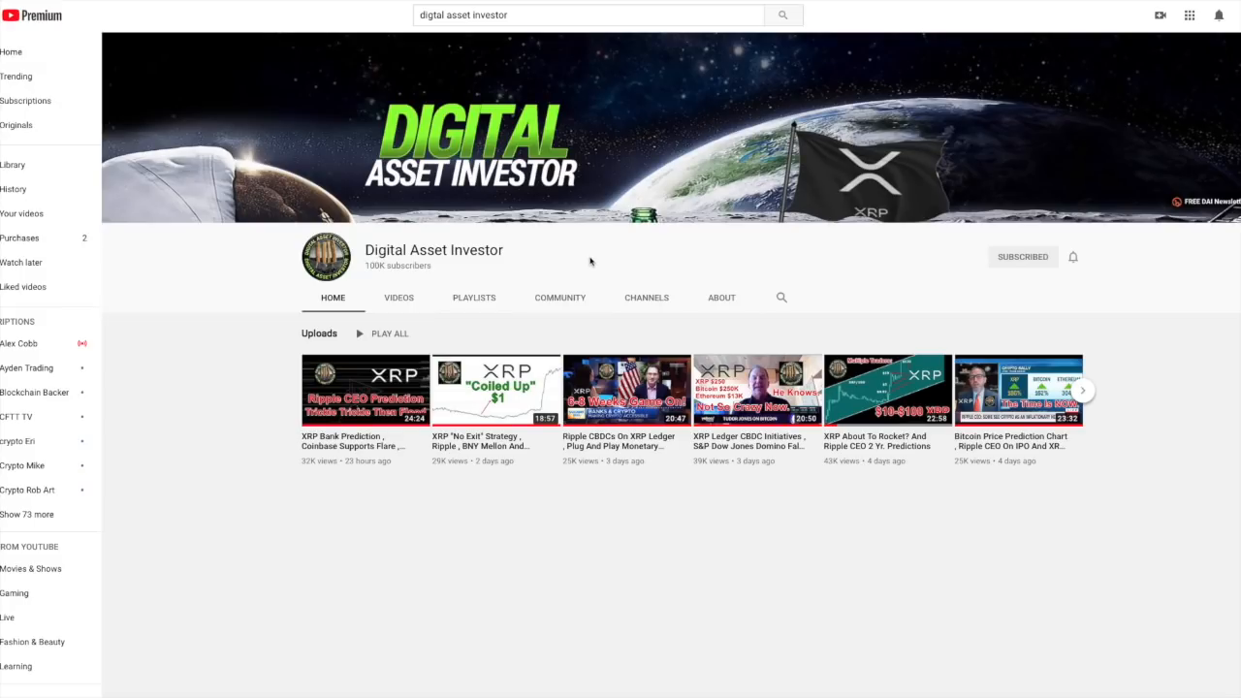
mouse_move(434, 271)
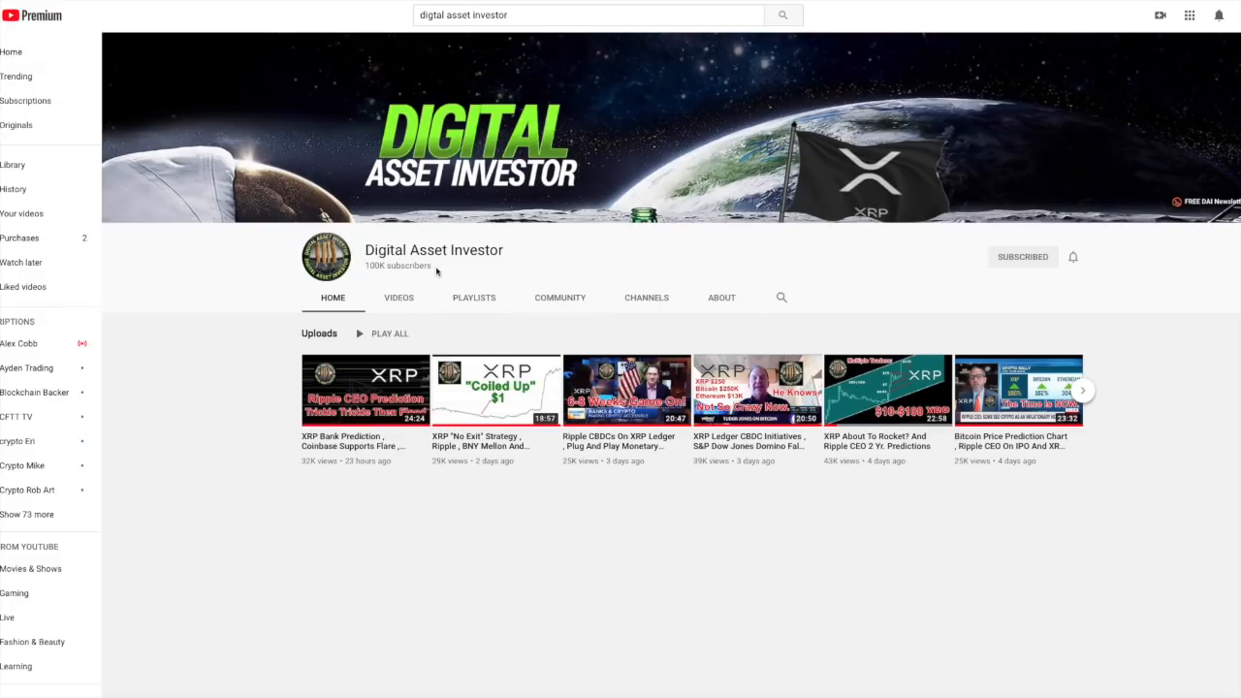
mouse_move(544, 263)
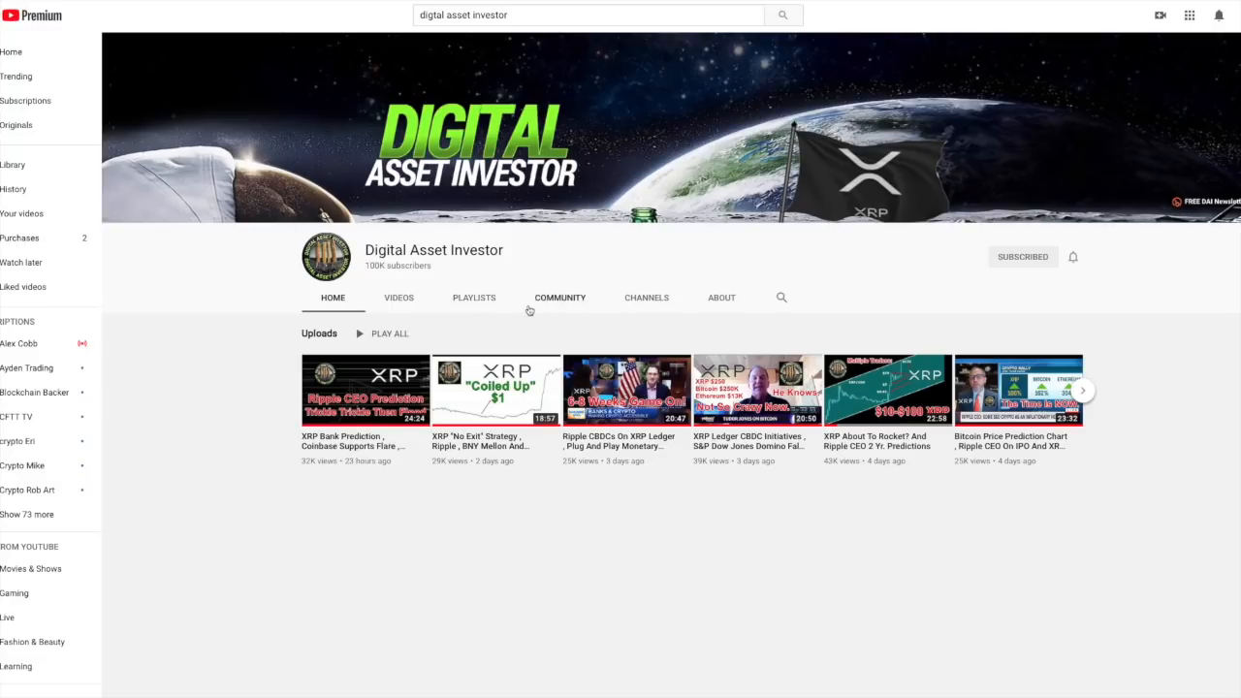
mouse_move(487, 211)
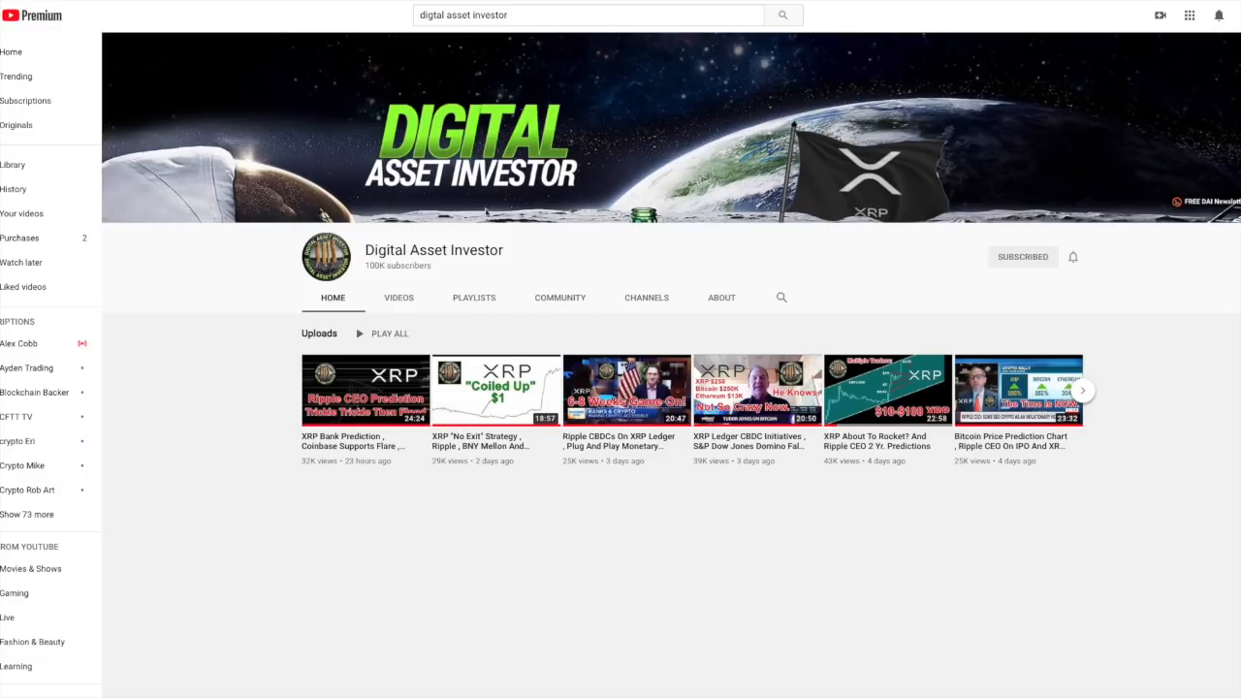
mouse_move(206, 47)
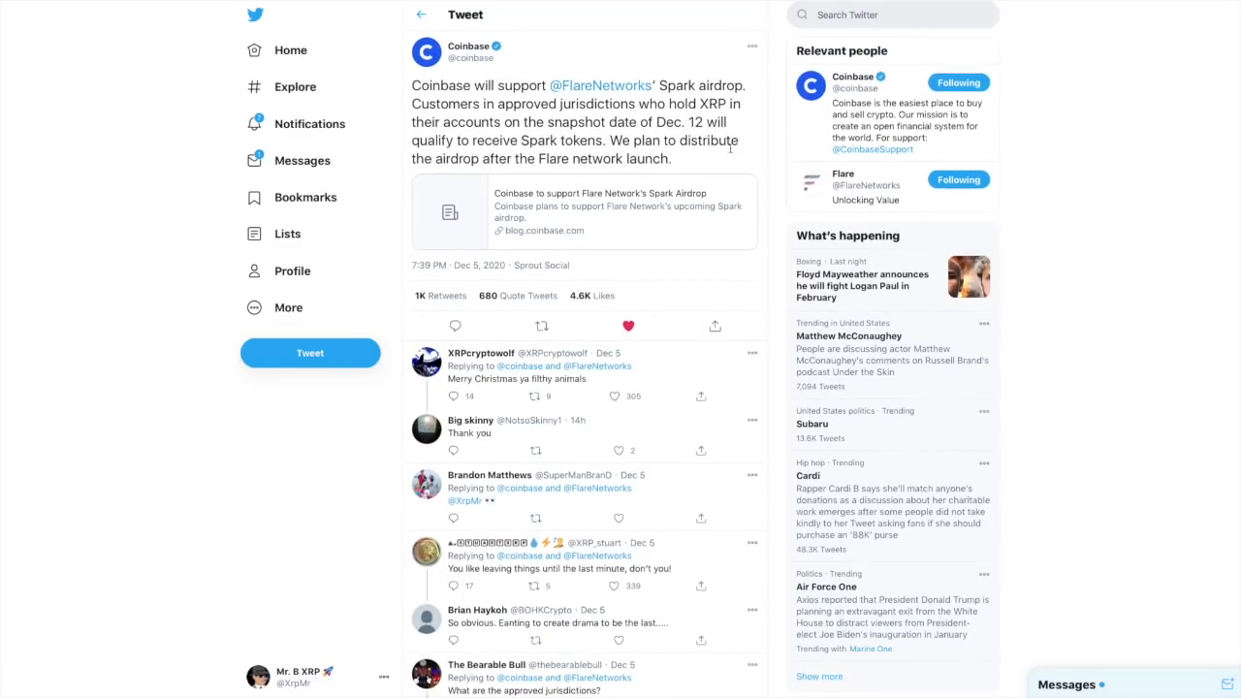
mouse_move(733, 146)
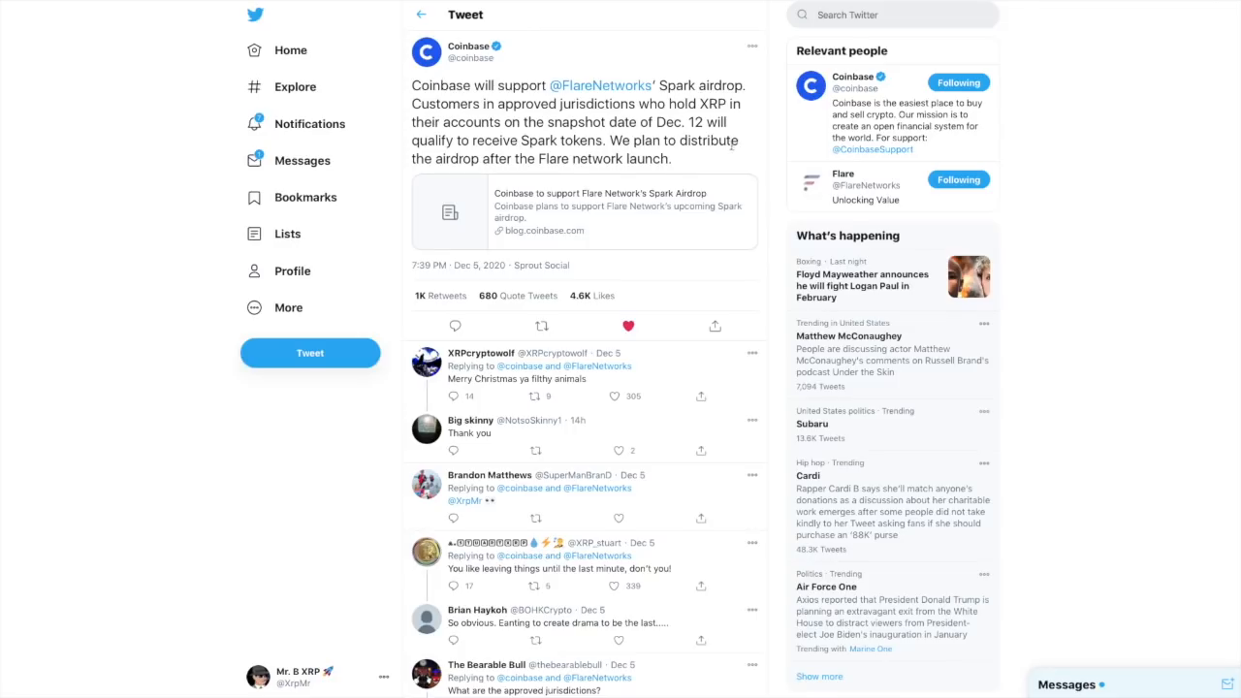
mouse_move(682, 135)
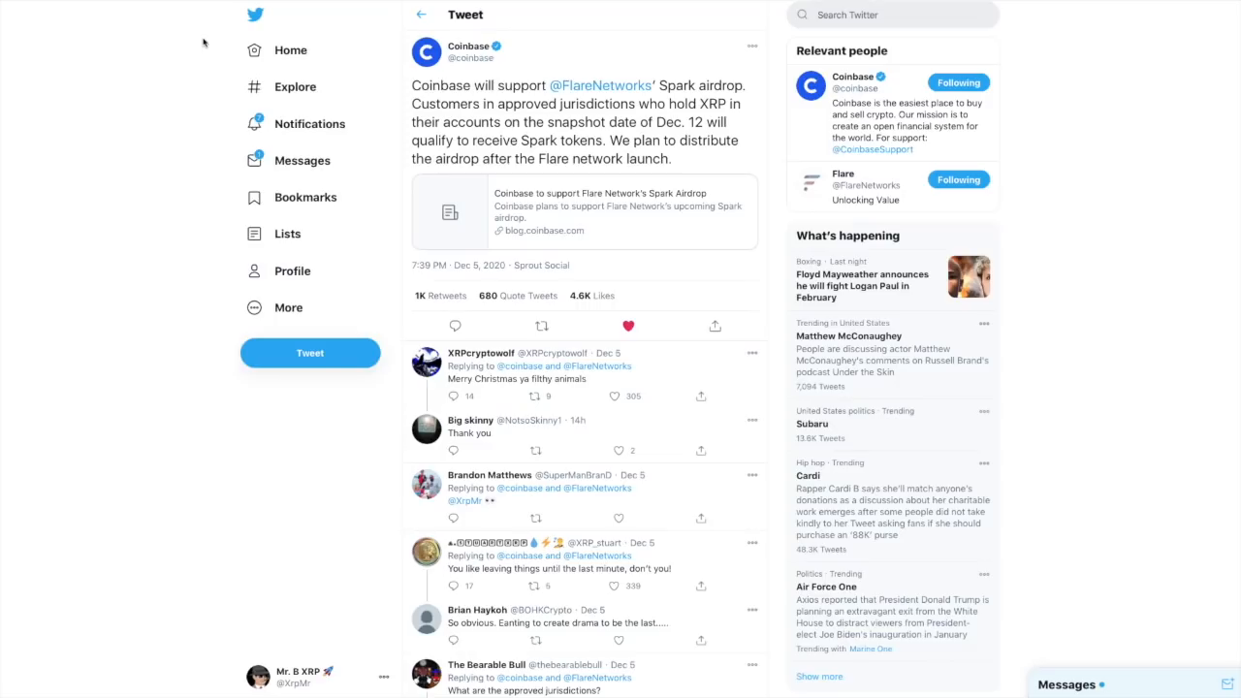
mouse_move(190, 4)
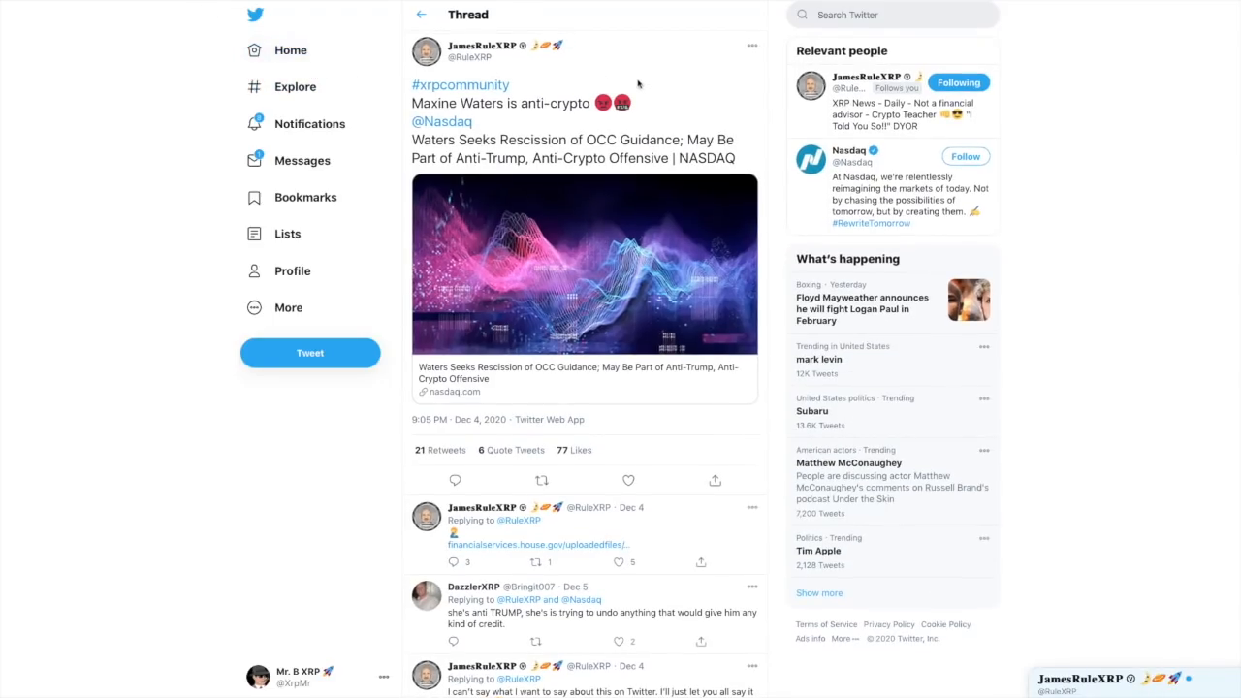
mouse_move(746, 89)
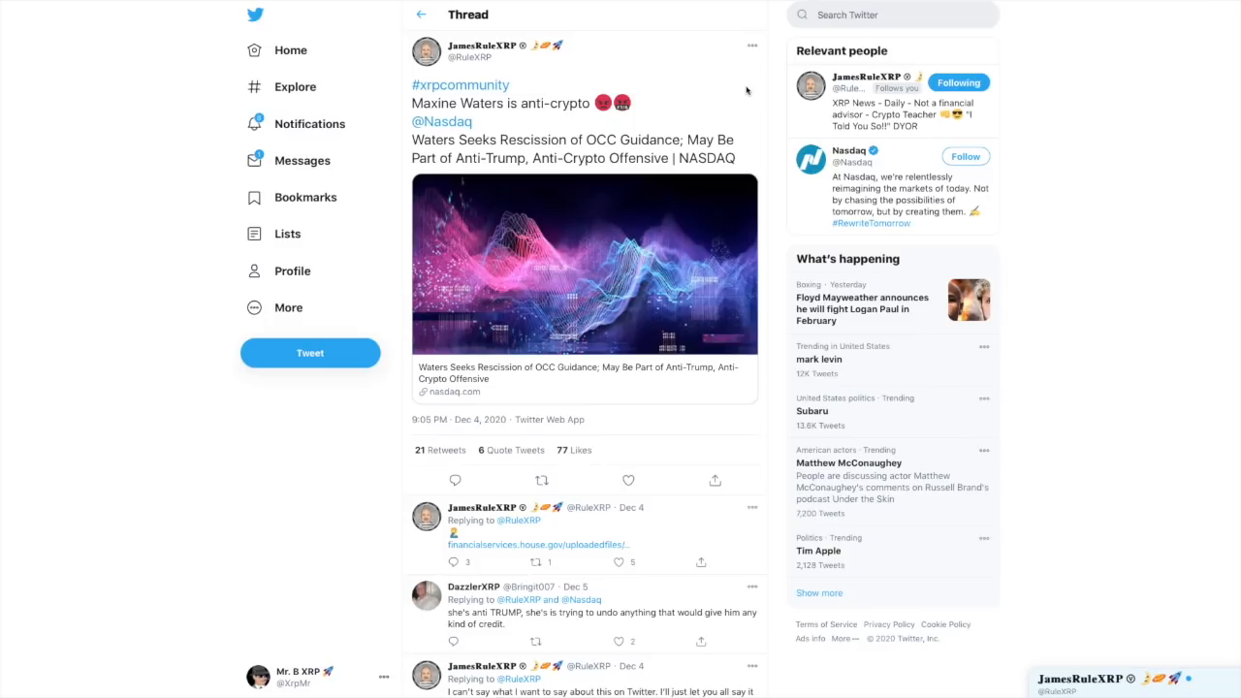
mouse_move(547, 175)
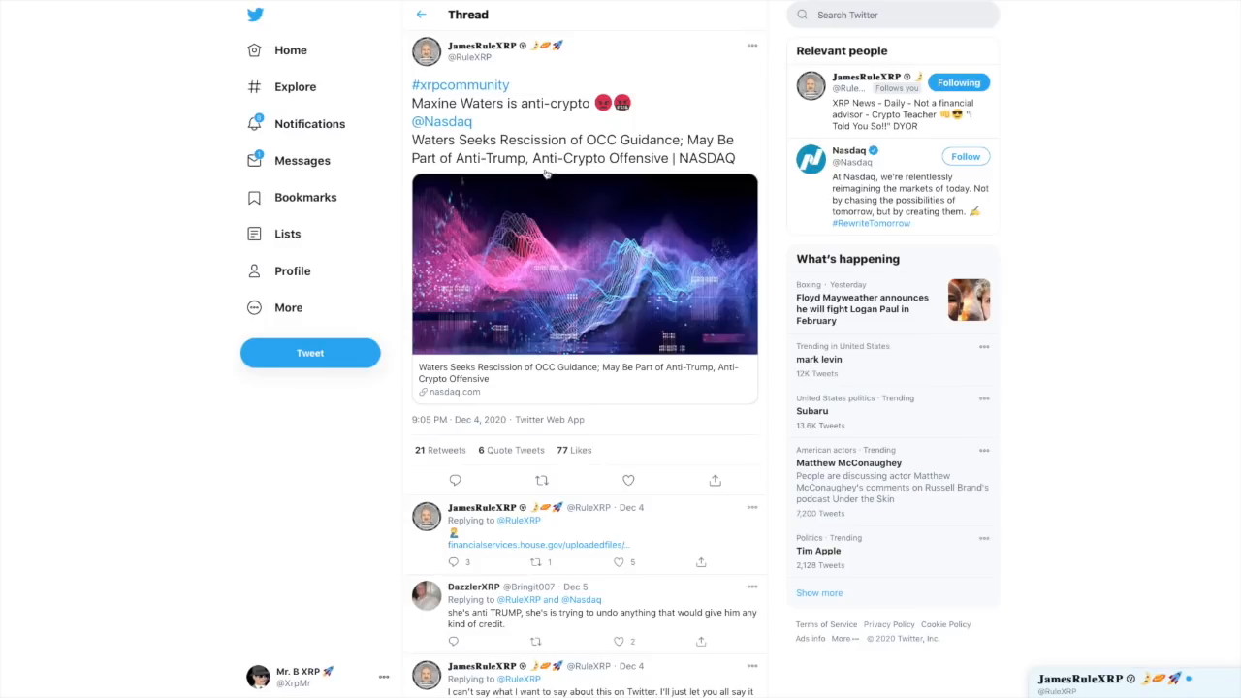
mouse_move(566, 174)
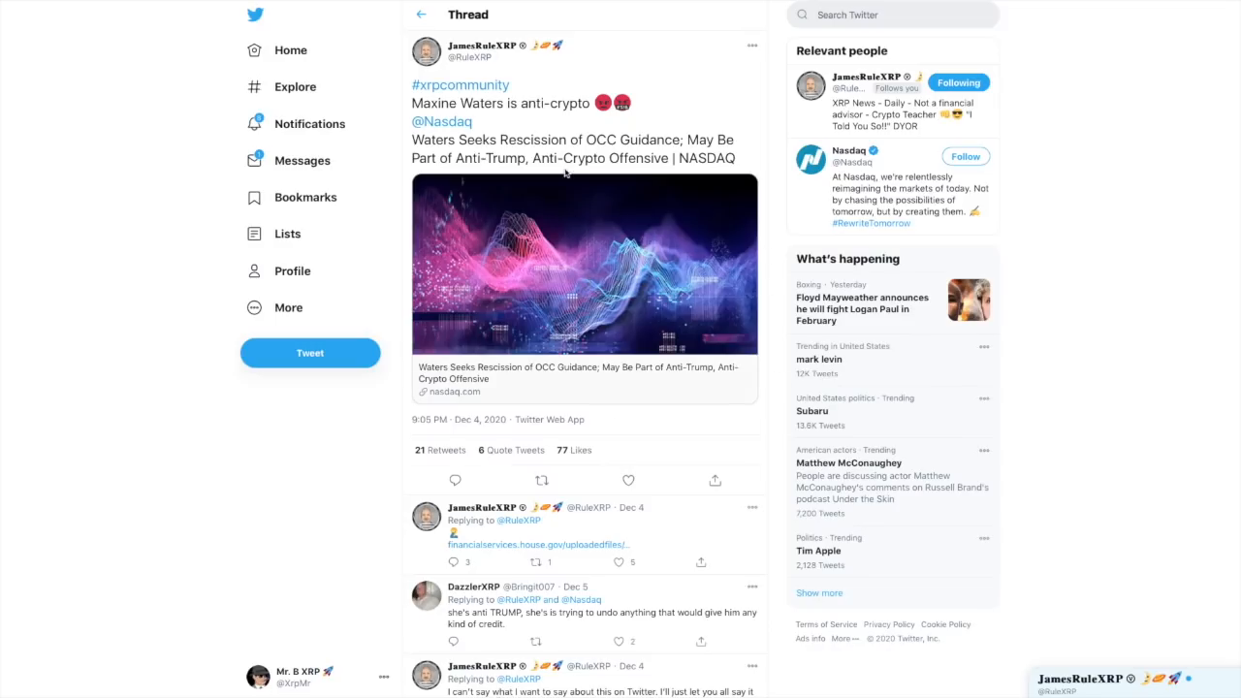
mouse_move(741, 295)
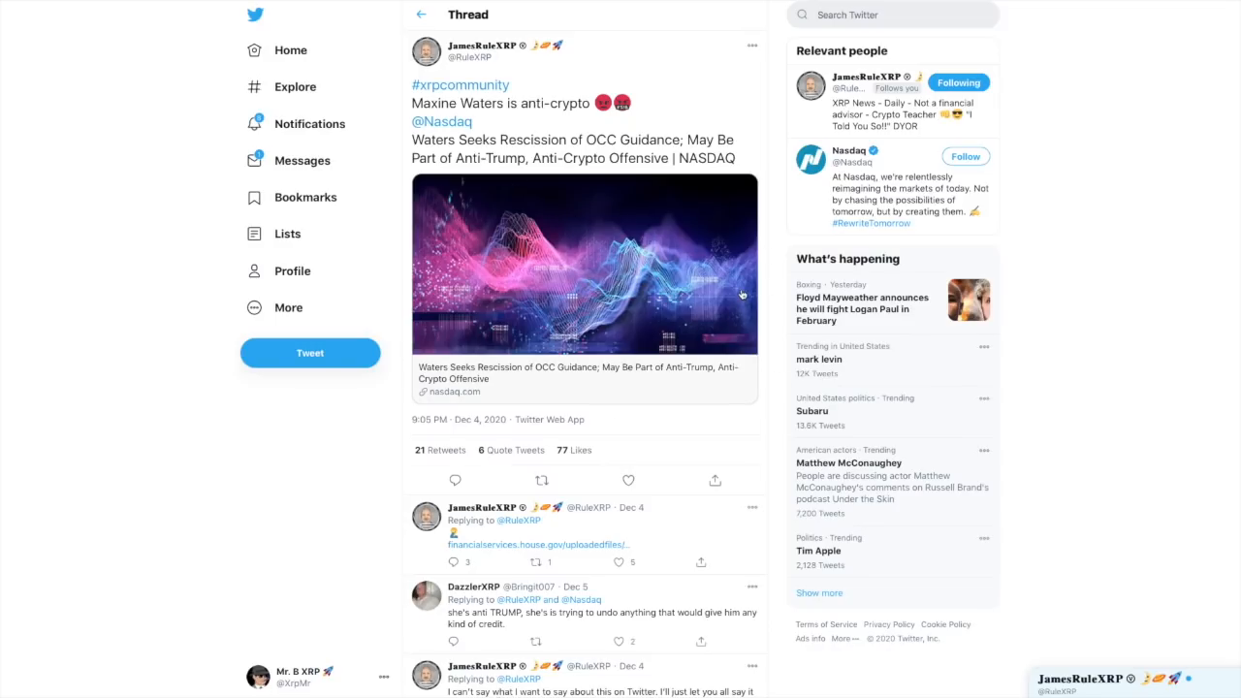
mouse_move(760, 206)
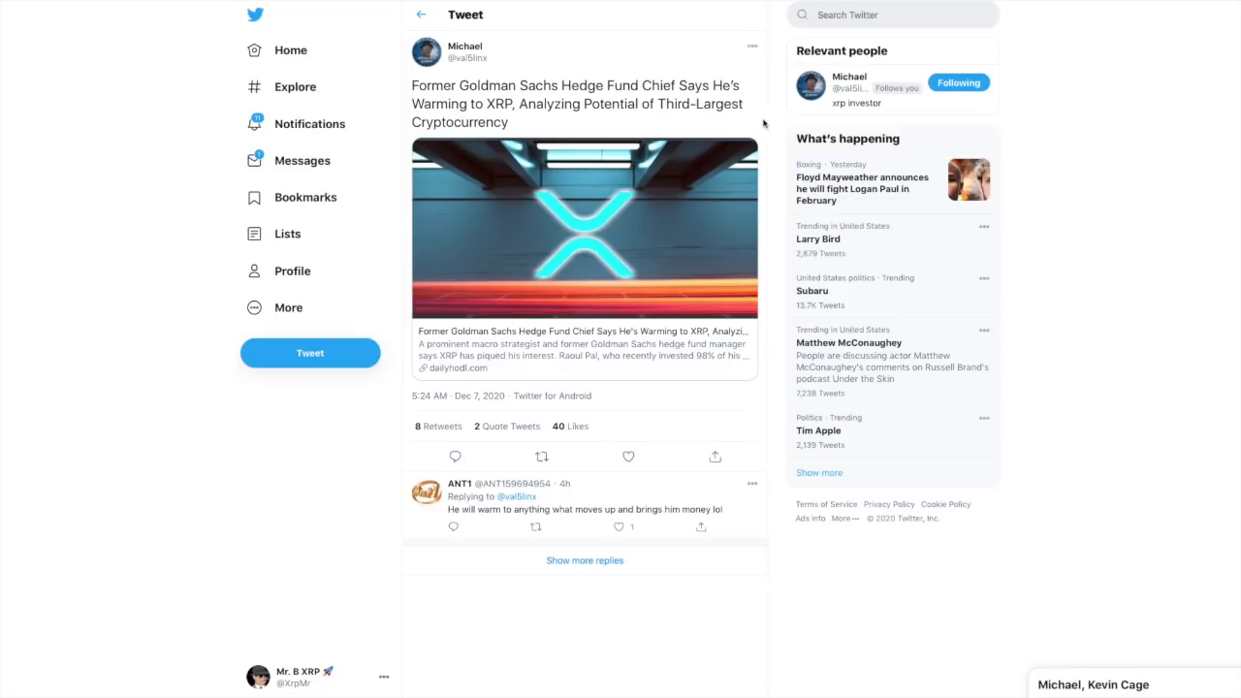
mouse_move(609, 411)
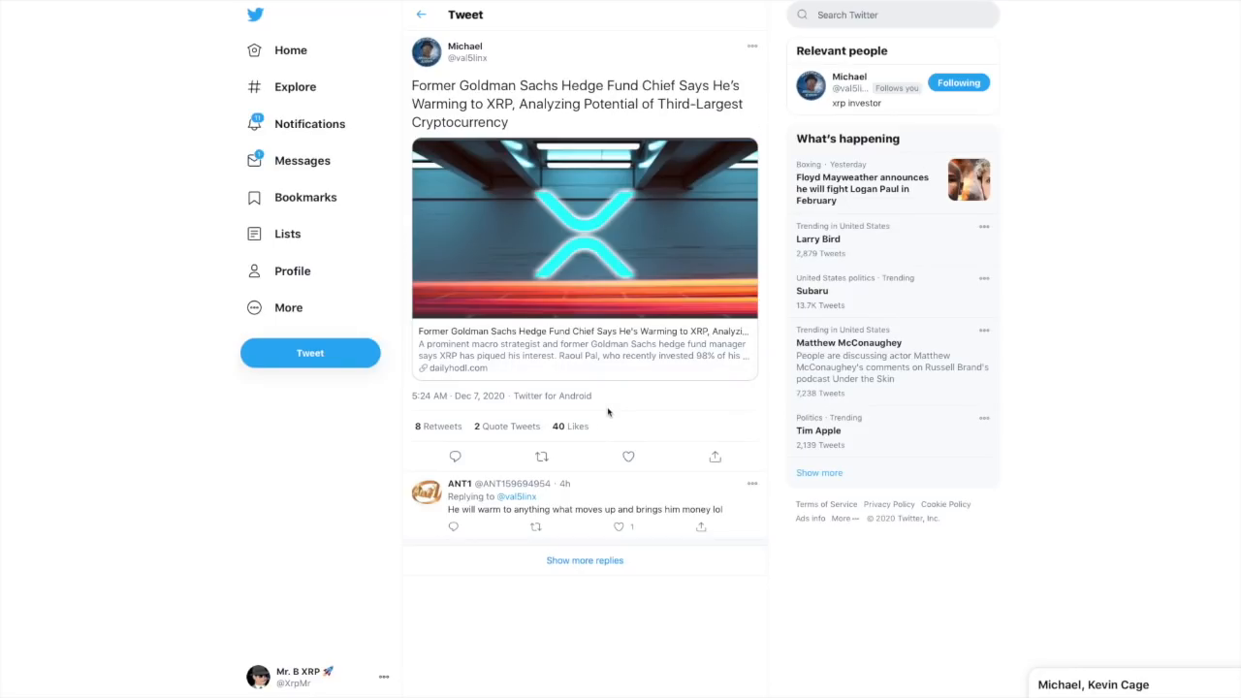
mouse_move(605, 401)
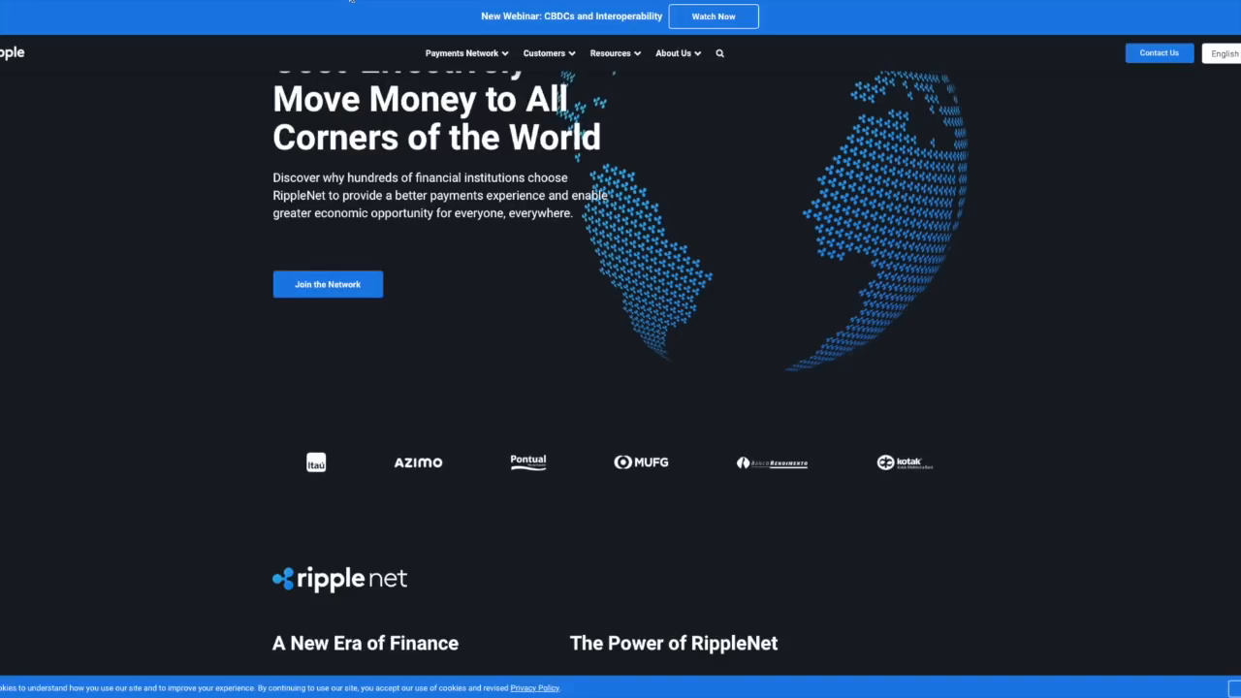
mouse_move(260, 159)
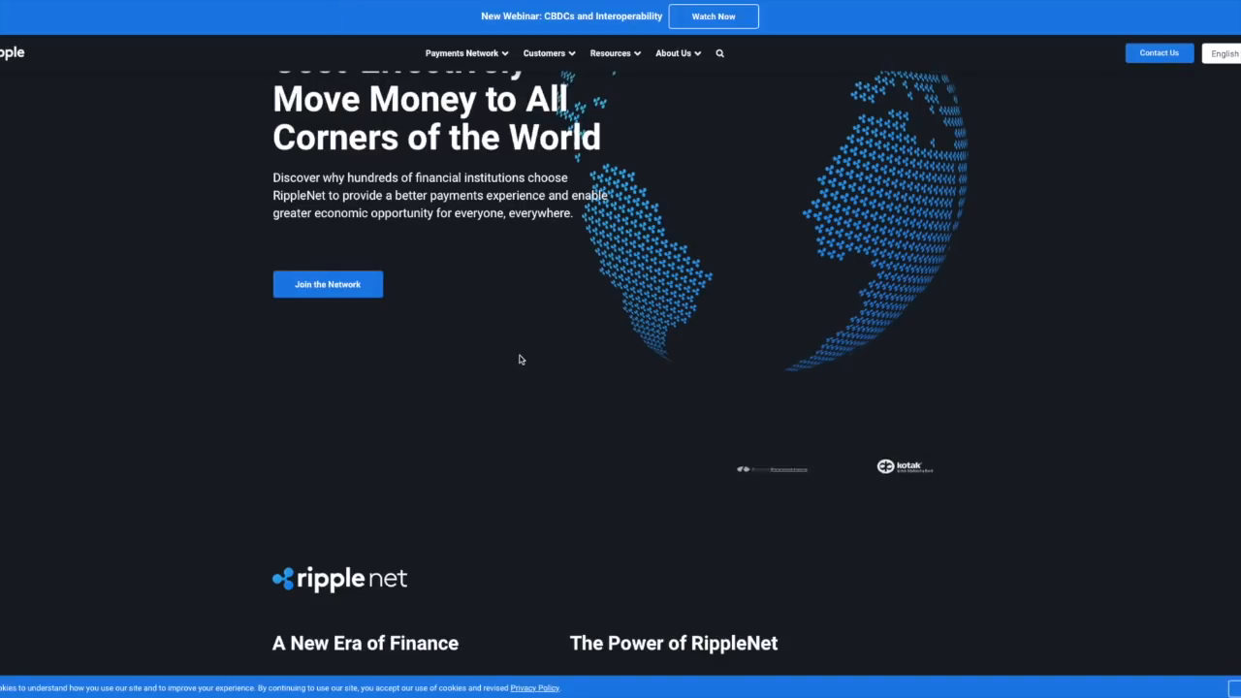
scroll(down, 3)
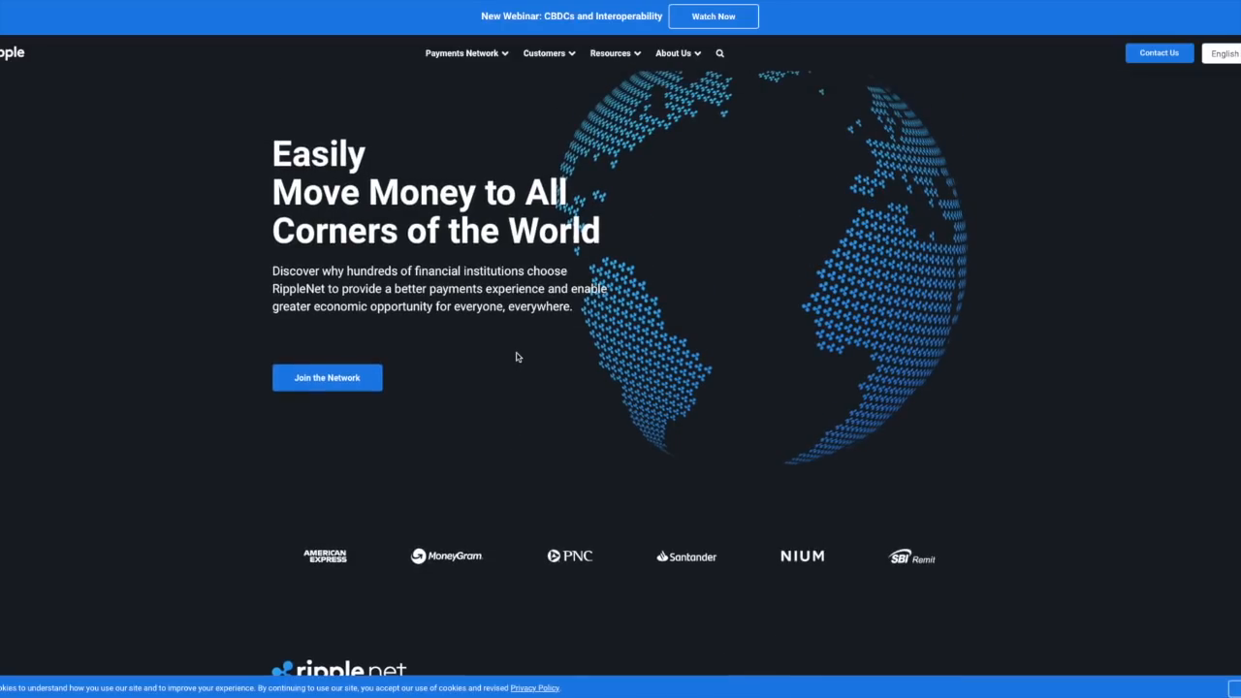
scroll(down, 3)
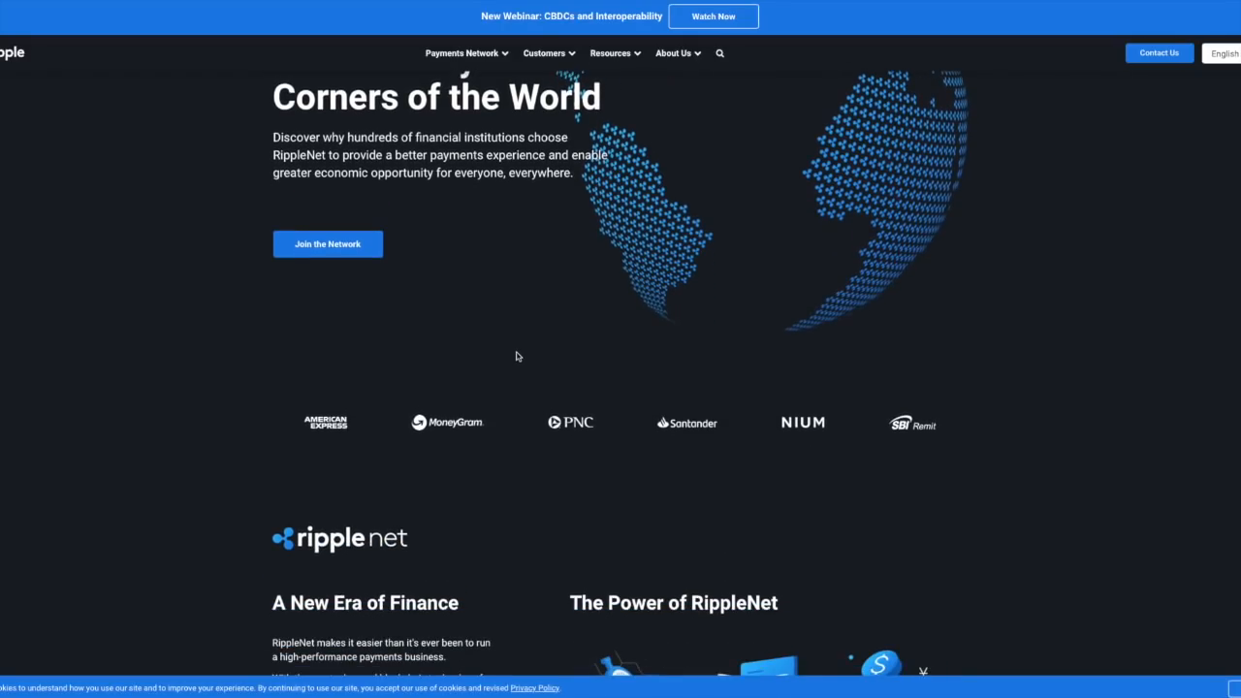
scroll(down, 3)
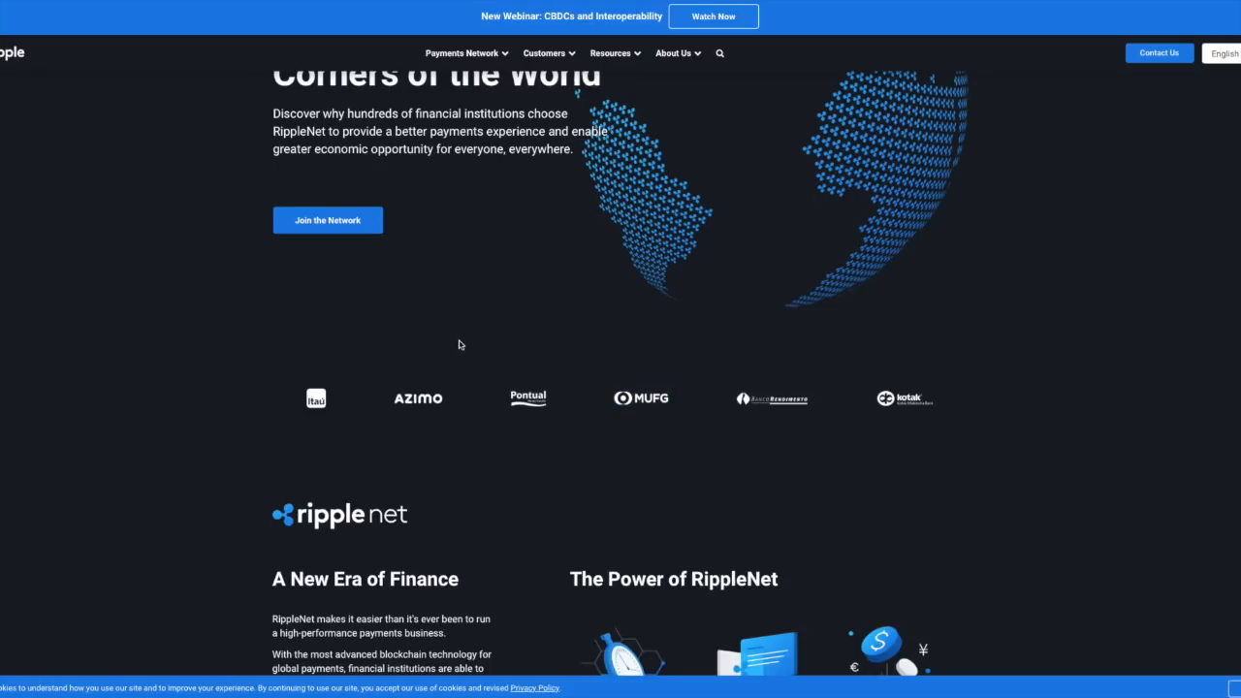
mouse_move(445, 343)
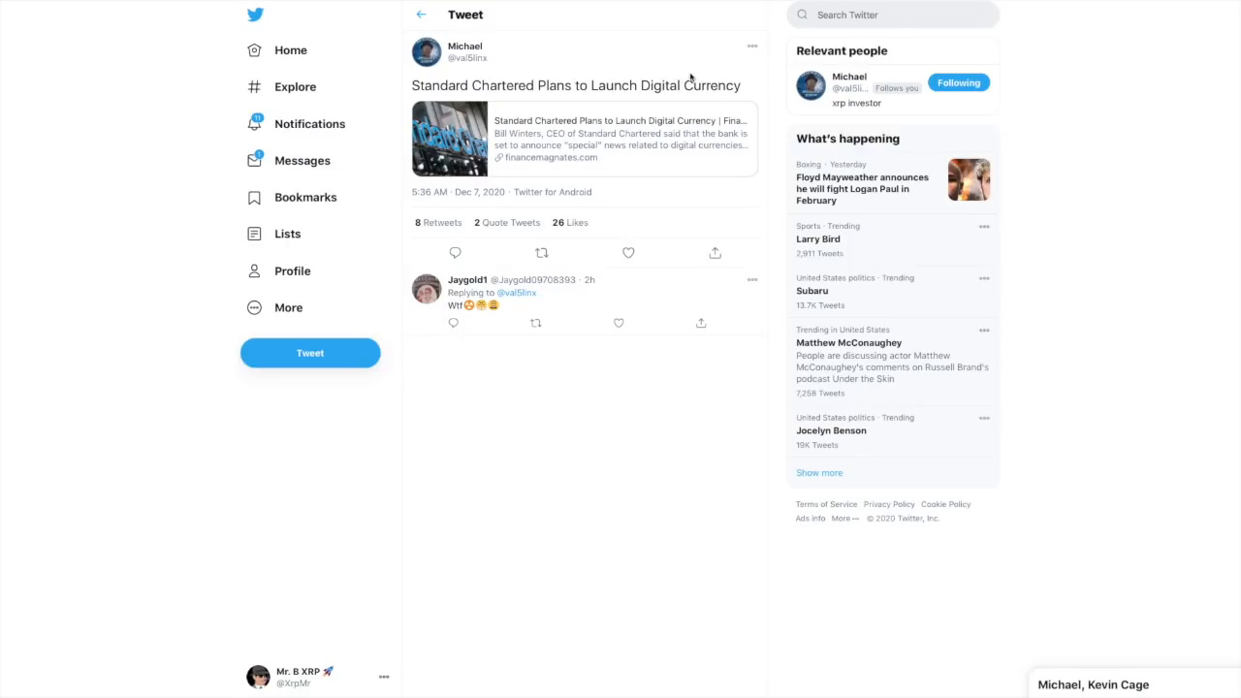
mouse_move(721, 73)
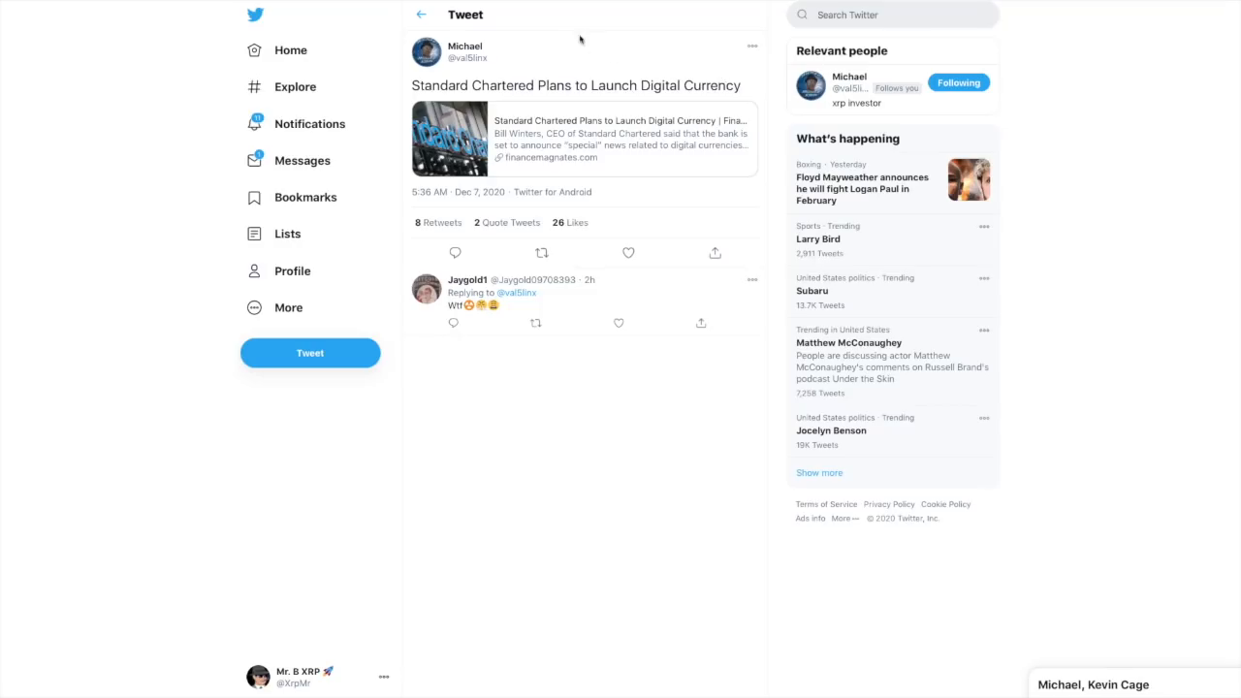
mouse_move(579, 41)
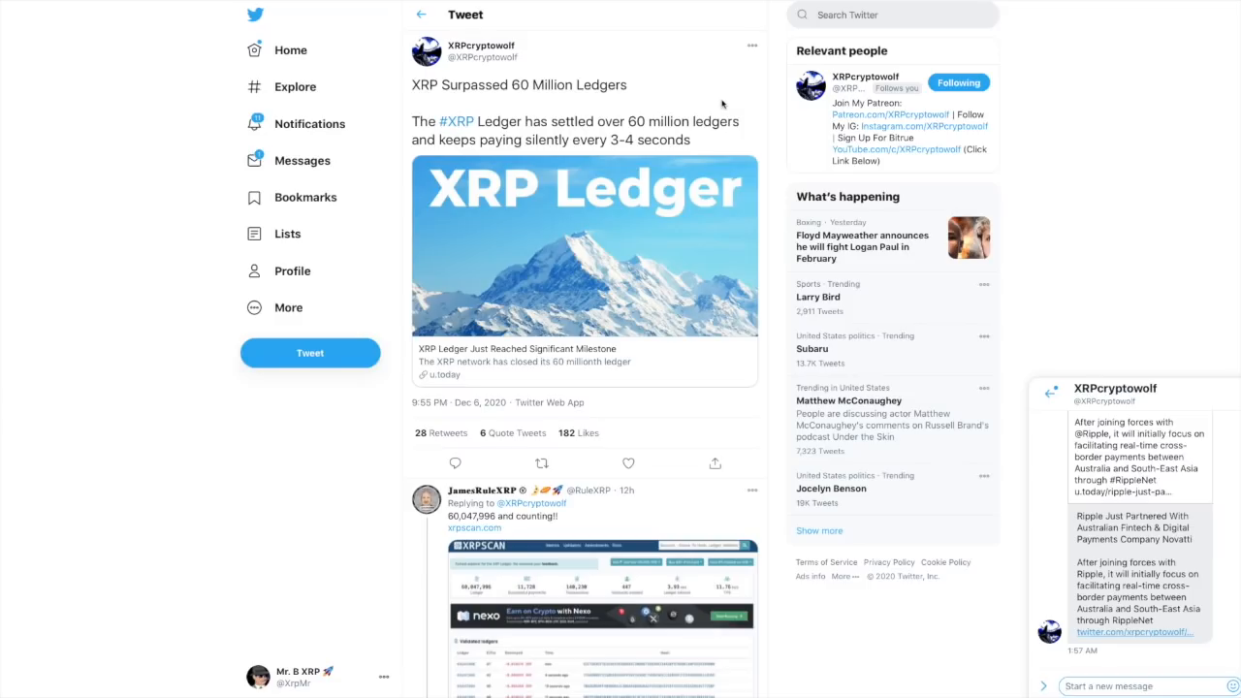
mouse_move(787, 144)
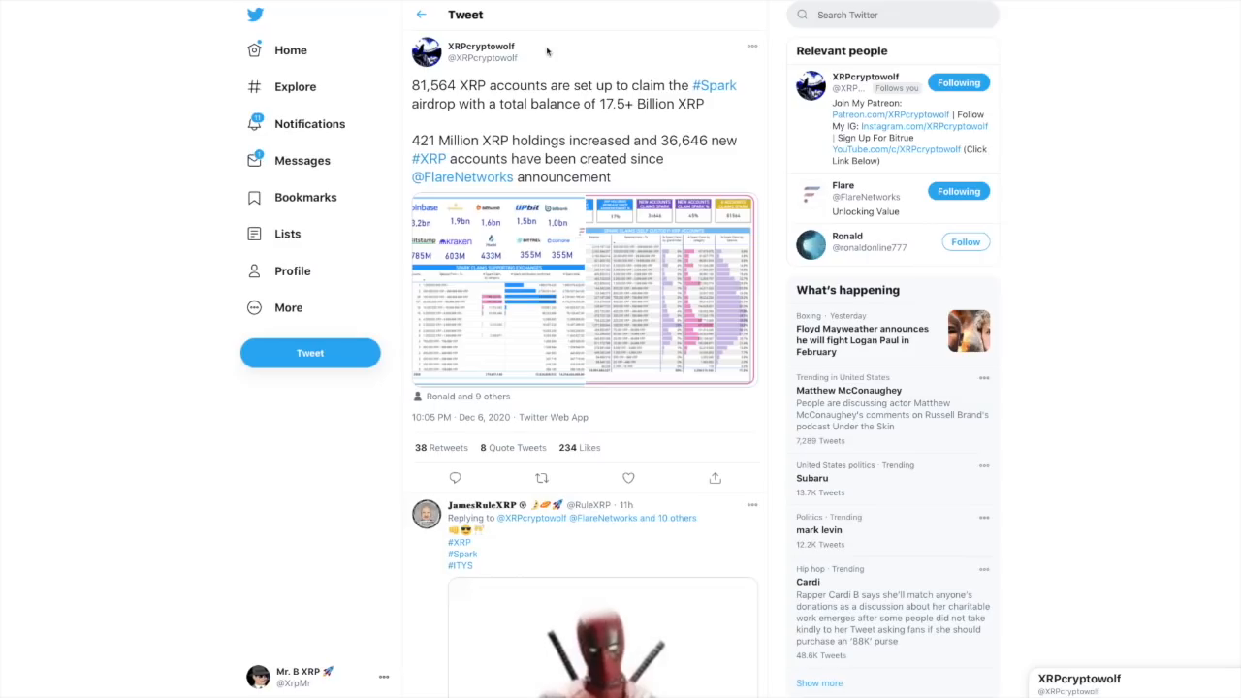
mouse_move(717, 126)
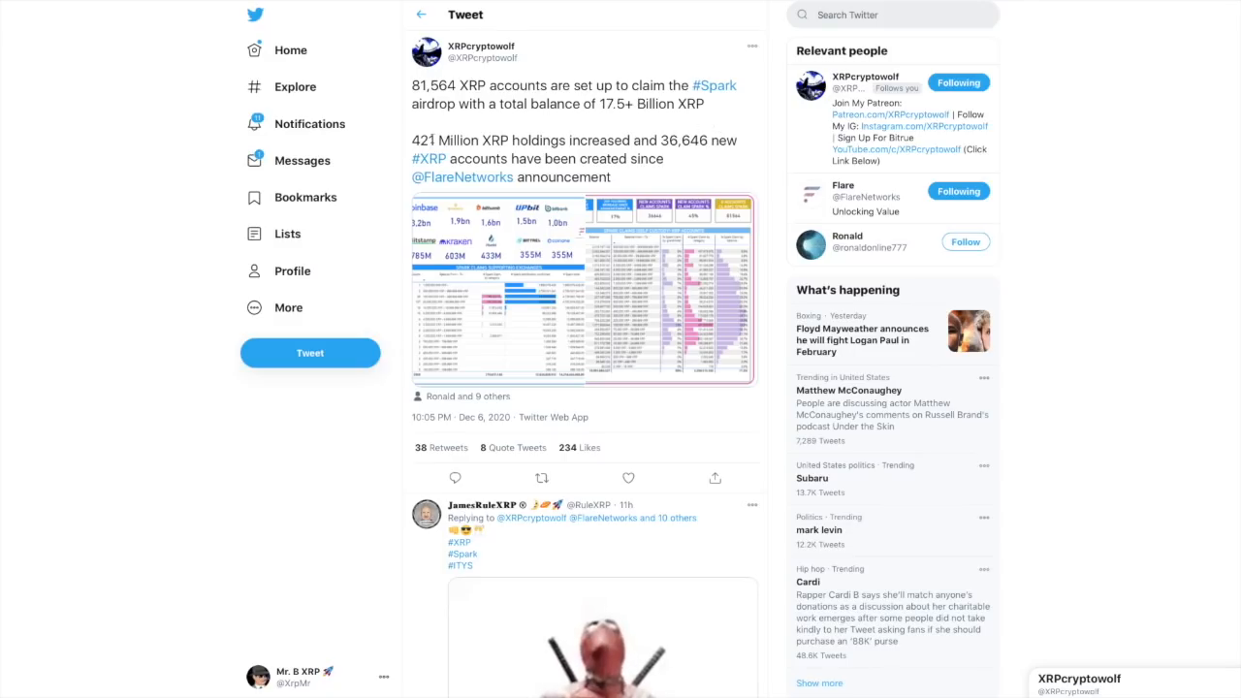
mouse_move(625, 124)
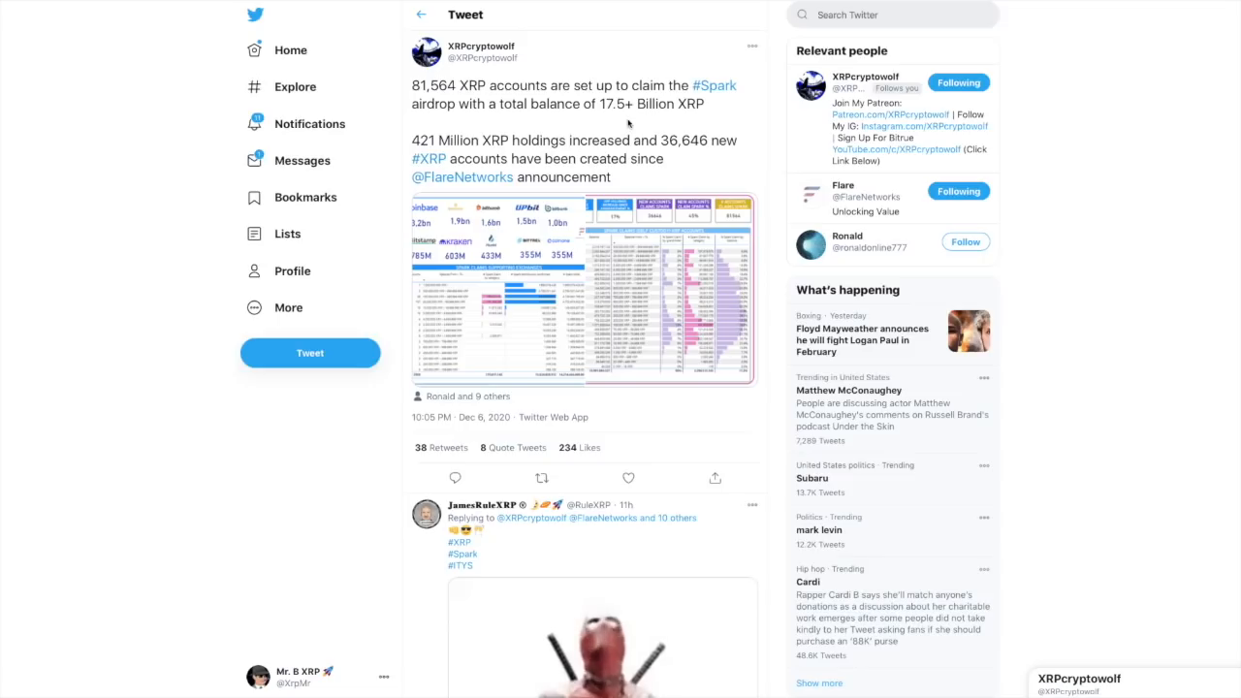
mouse_move(612, 33)
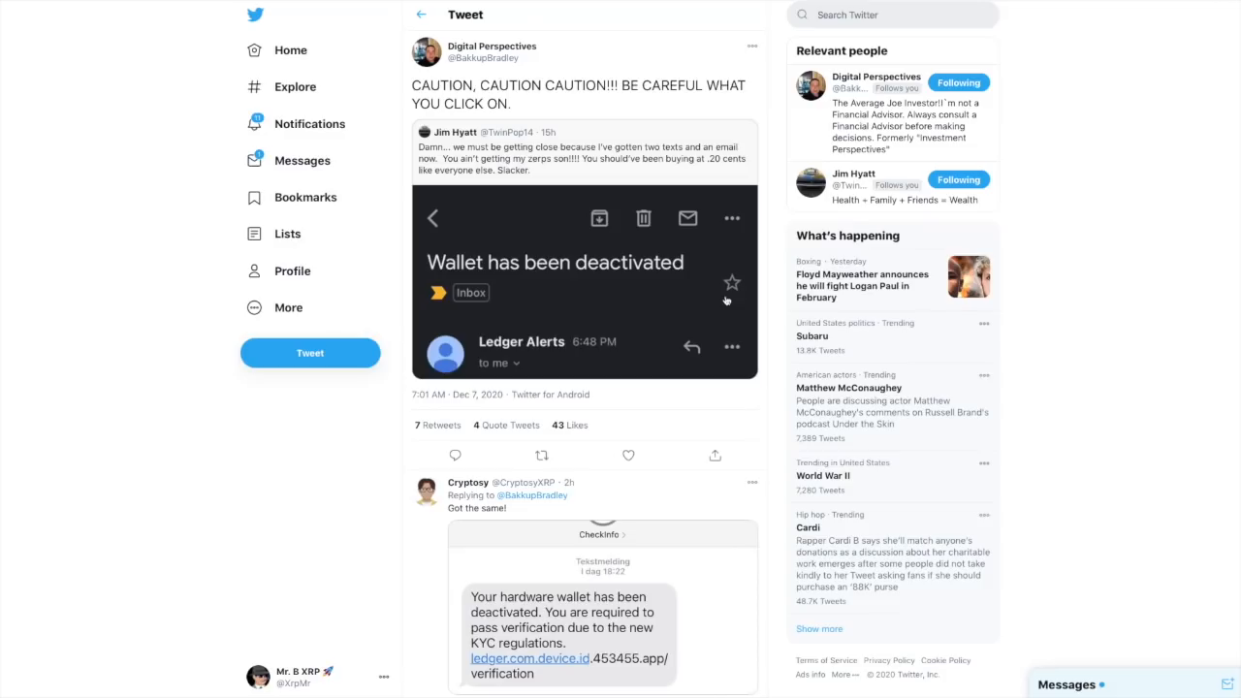
mouse_move(725, 301)
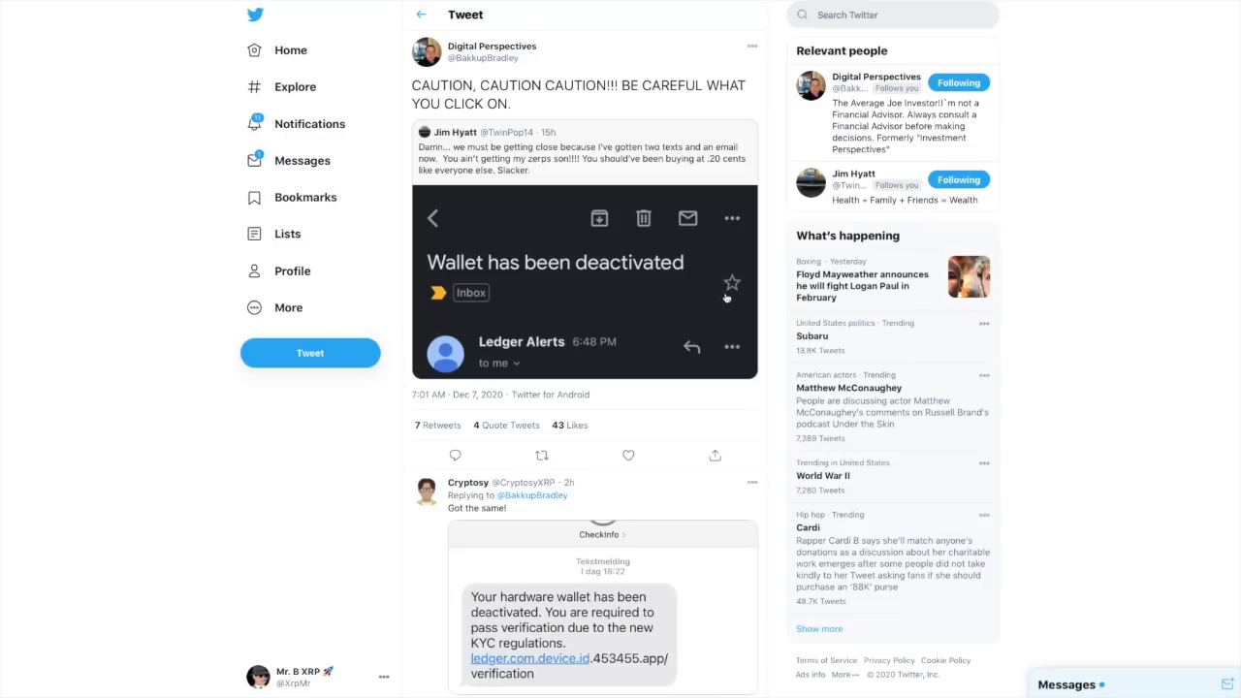
mouse_move(710, 397)
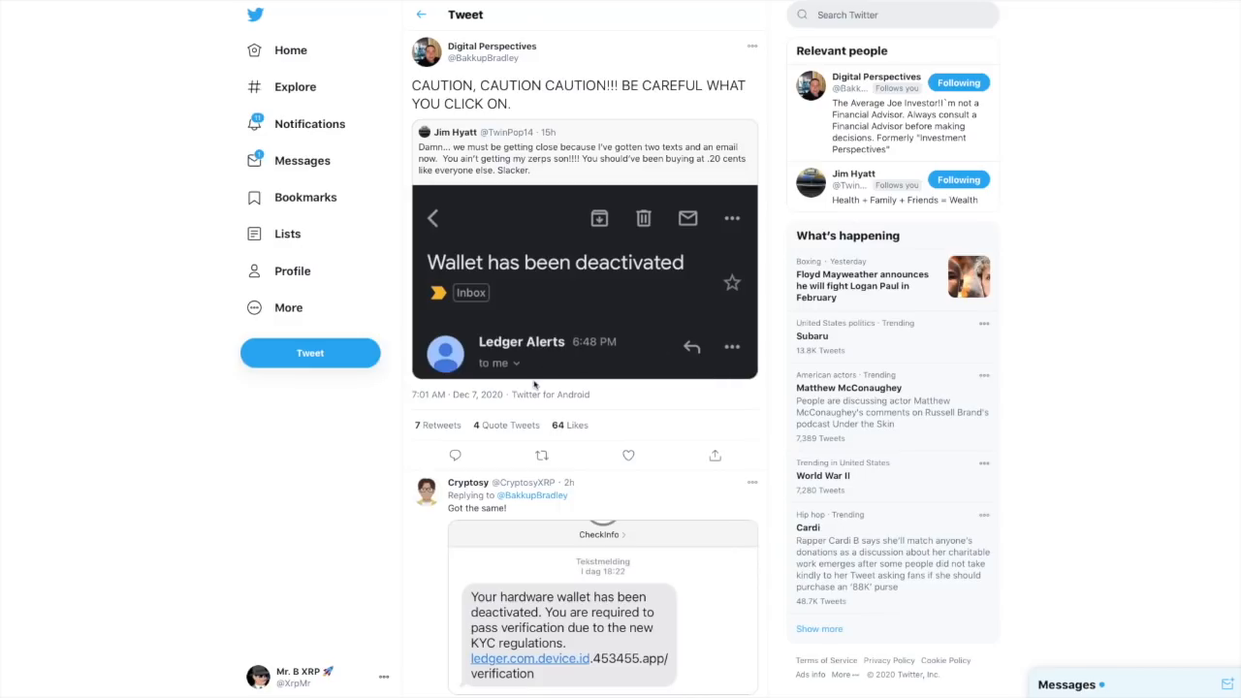
mouse_move(698, 442)
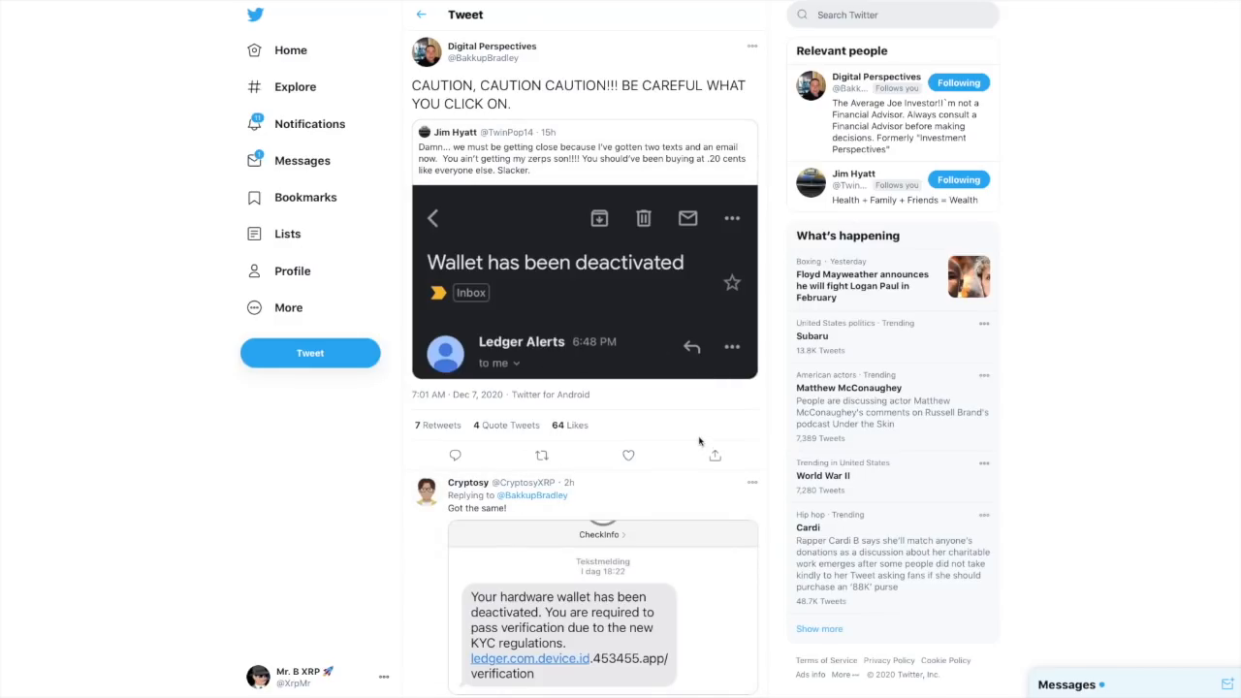
mouse_move(694, 435)
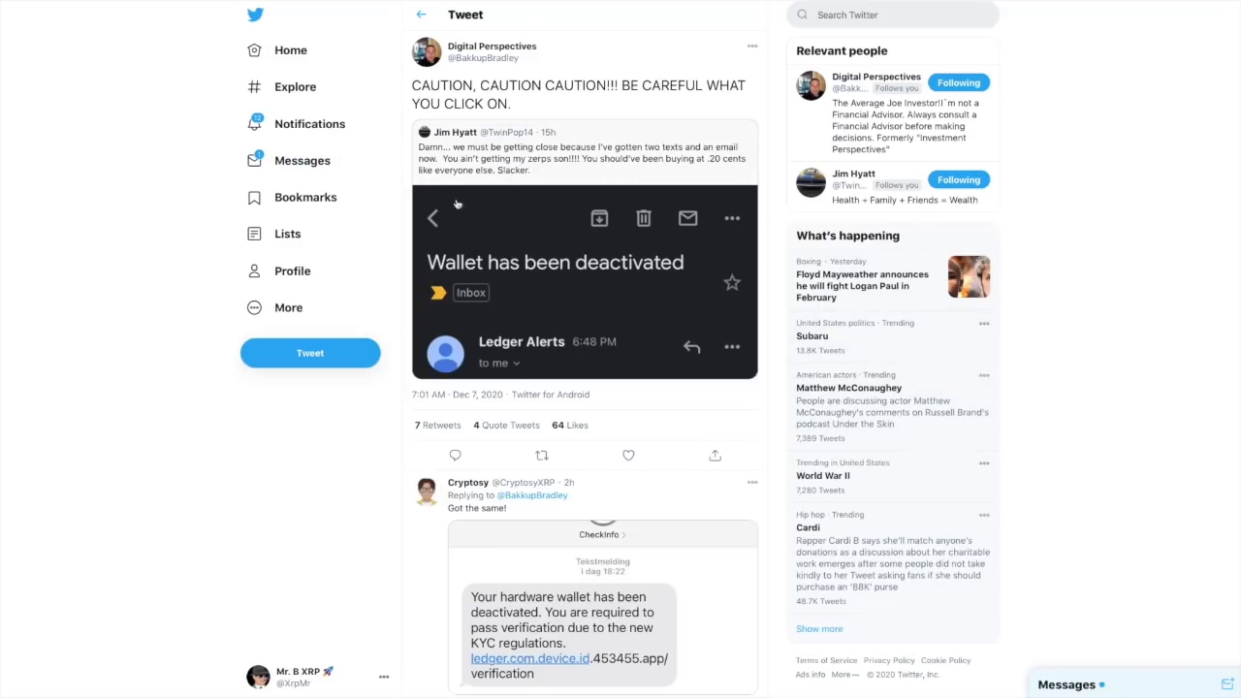
mouse_move(814, 283)
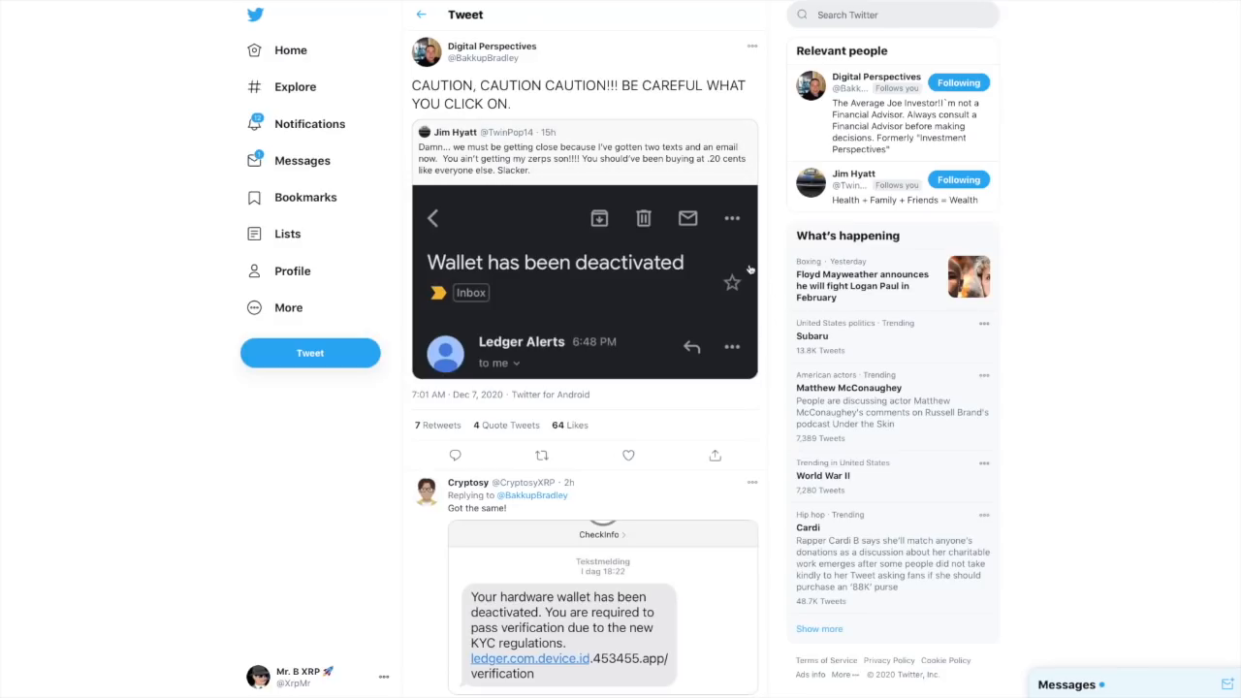
Scroll down the Digital Perspectives scam-warning tweet to the reply with the fake wallet deactivation message
scroll(down, 3)
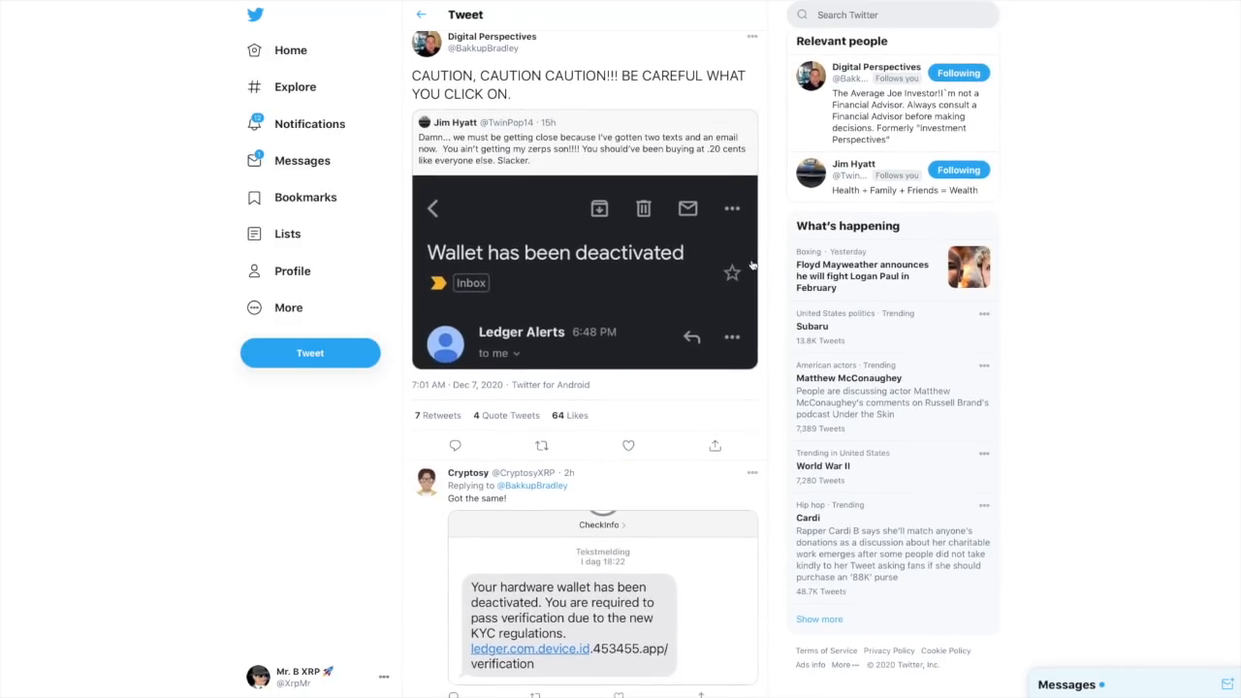
scroll(down, 3)
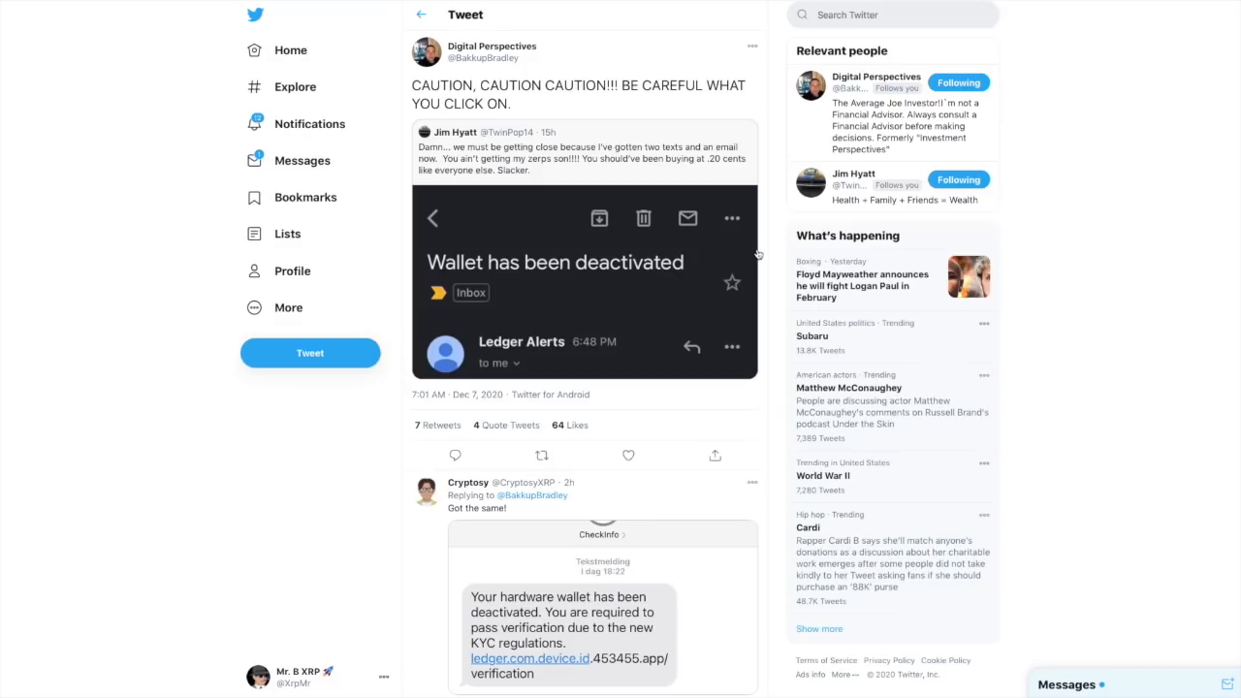
mouse_move(760, 240)
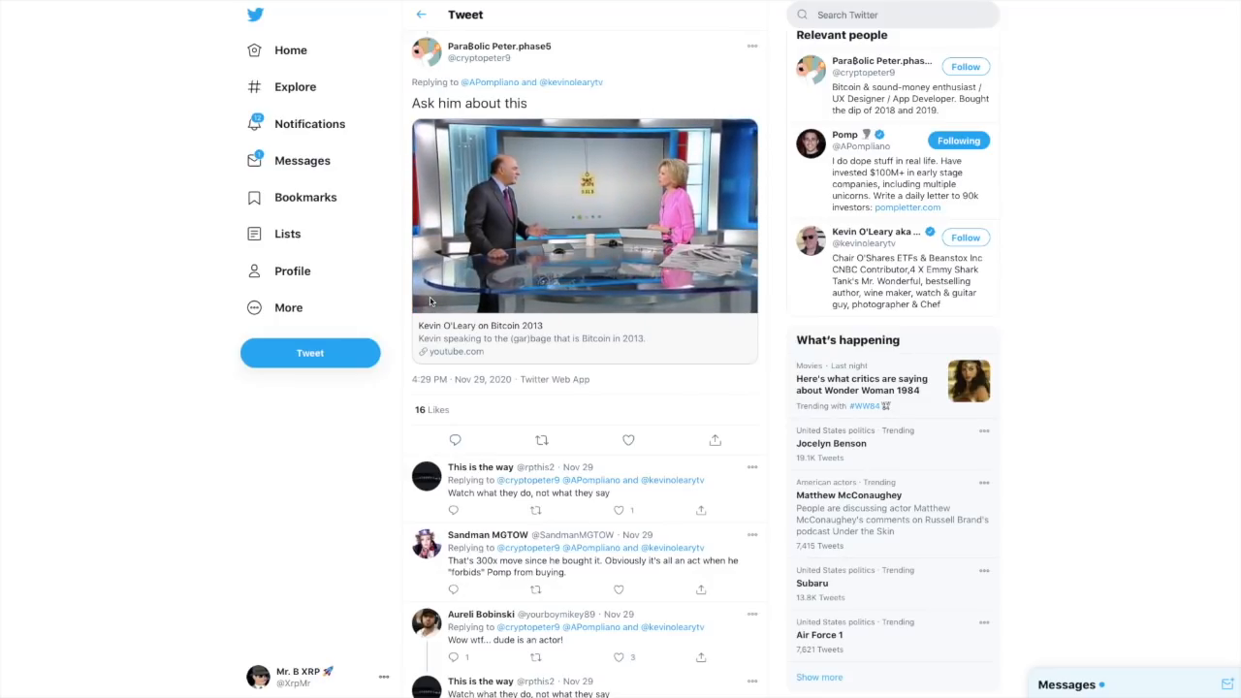
Play the Kevin O'Leary on Bitcoin 2013 video in the tweet, then go back to the timeline
click(582, 215)
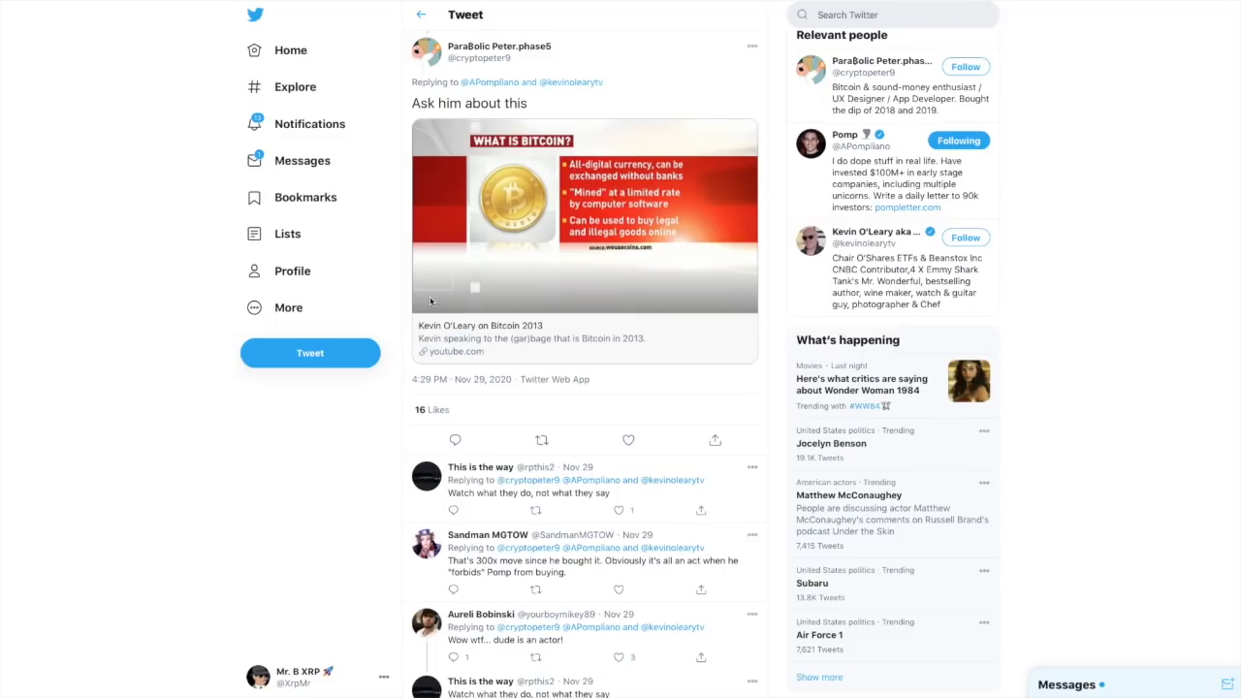
click(584, 215)
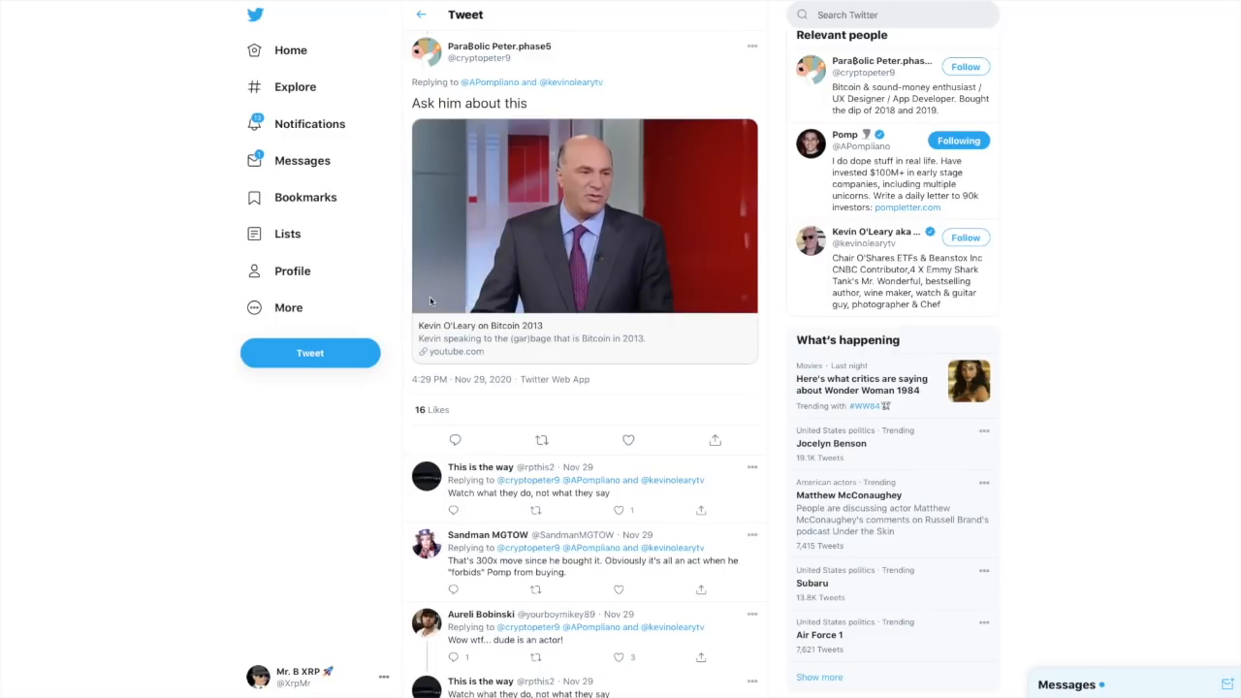
click(584, 215)
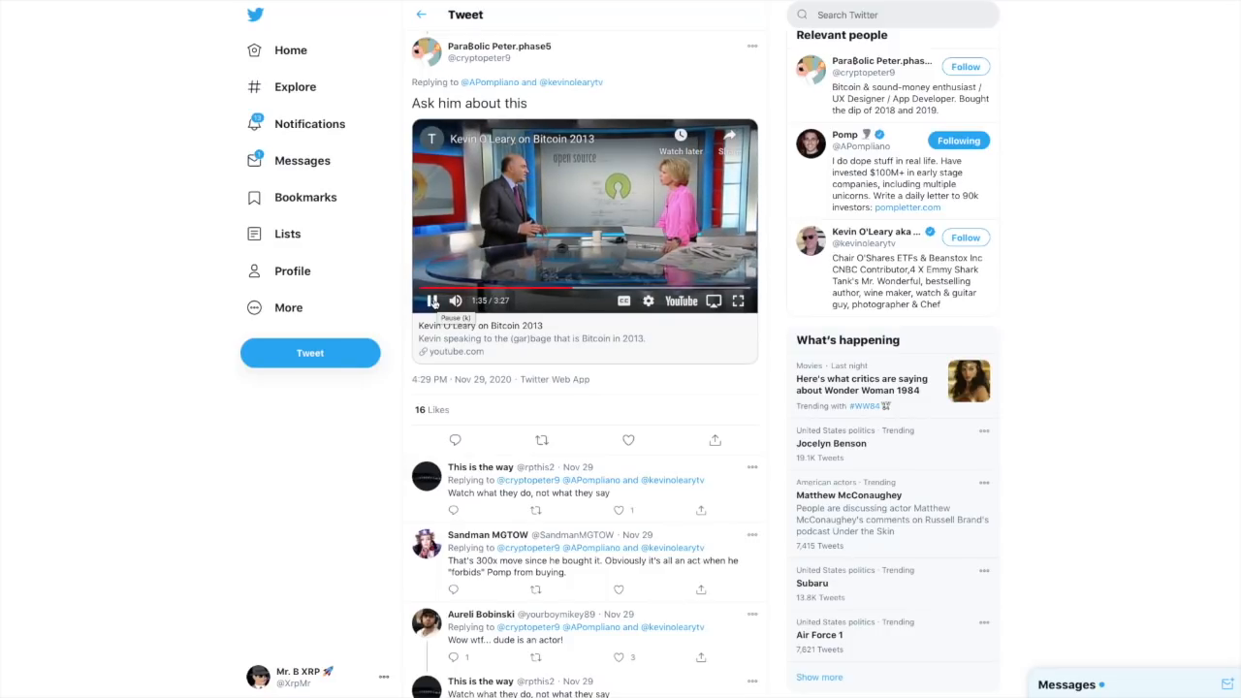
click(432, 301)
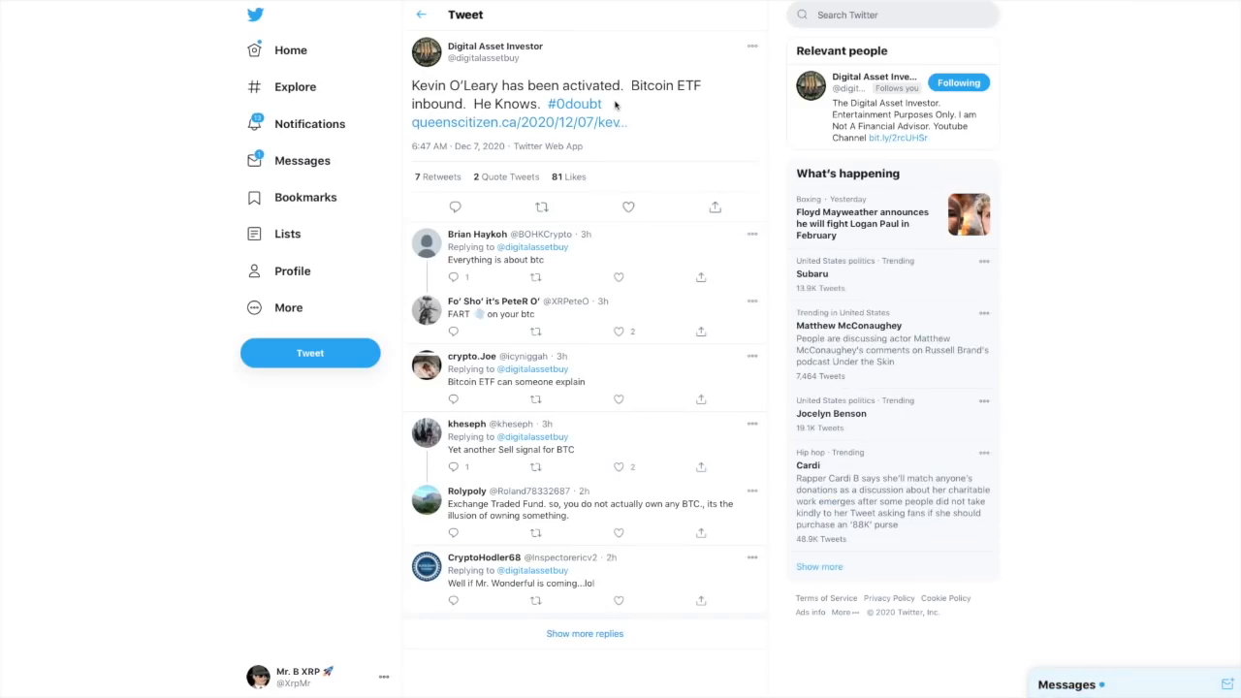
mouse_move(672, 112)
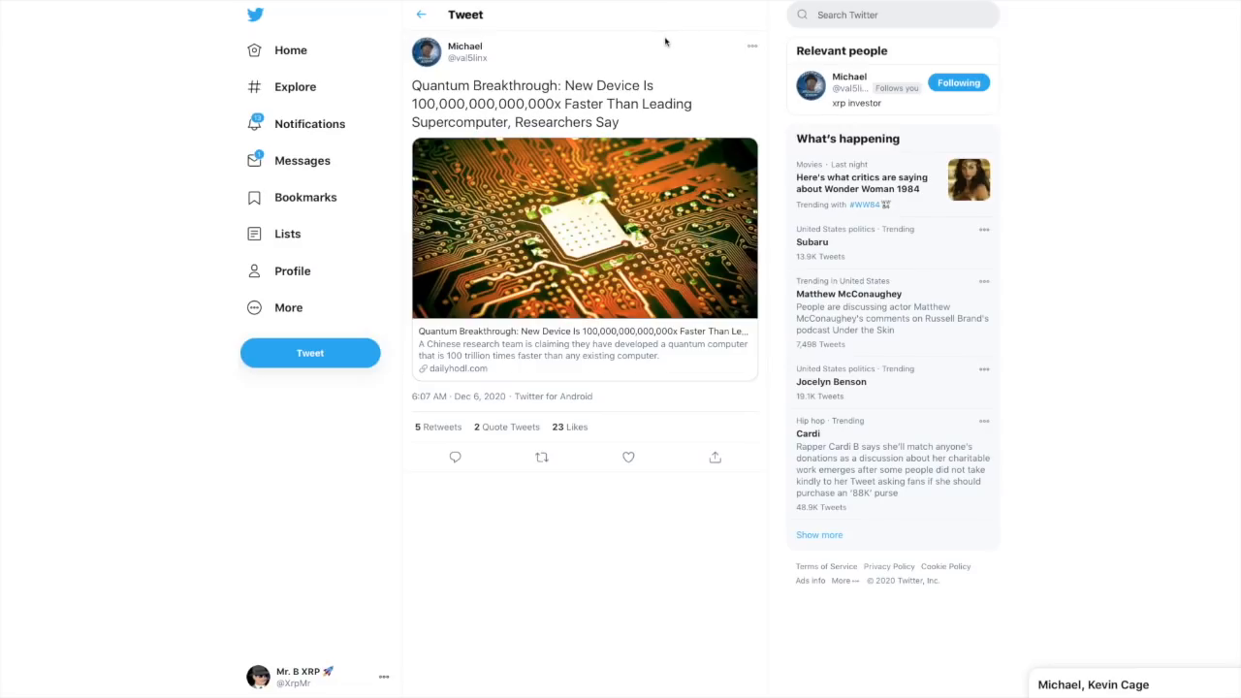
mouse_move(702, 43)
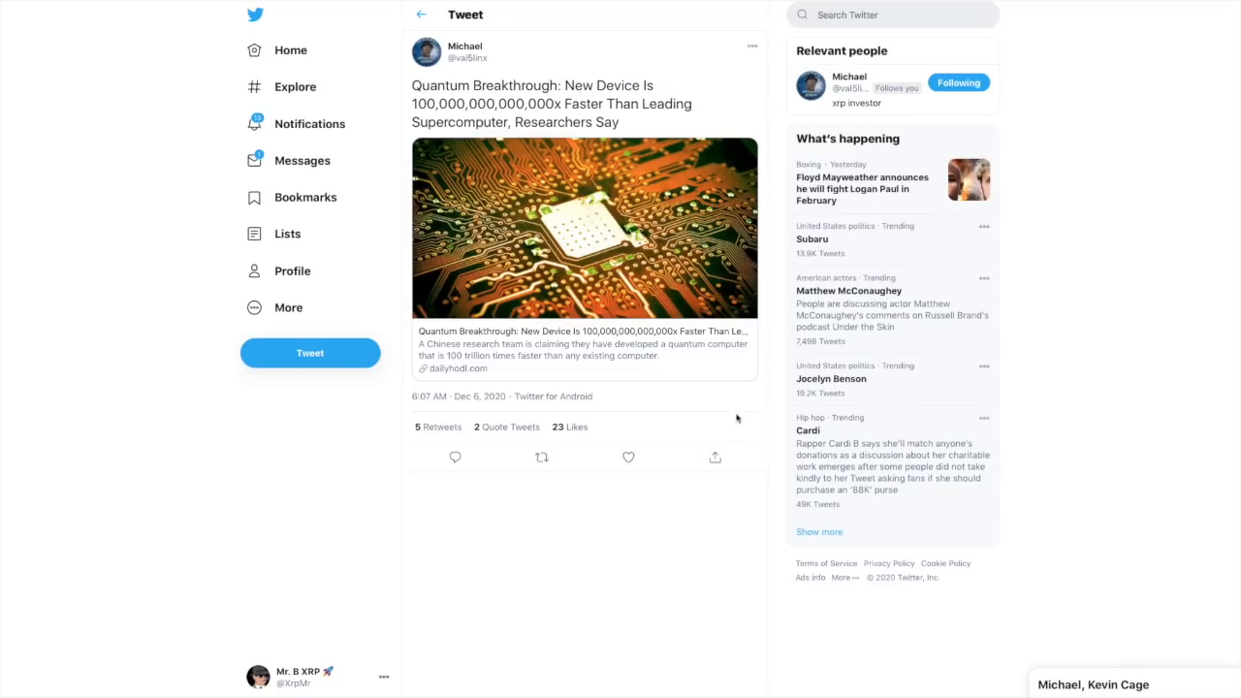
mouse_move(745, 62)
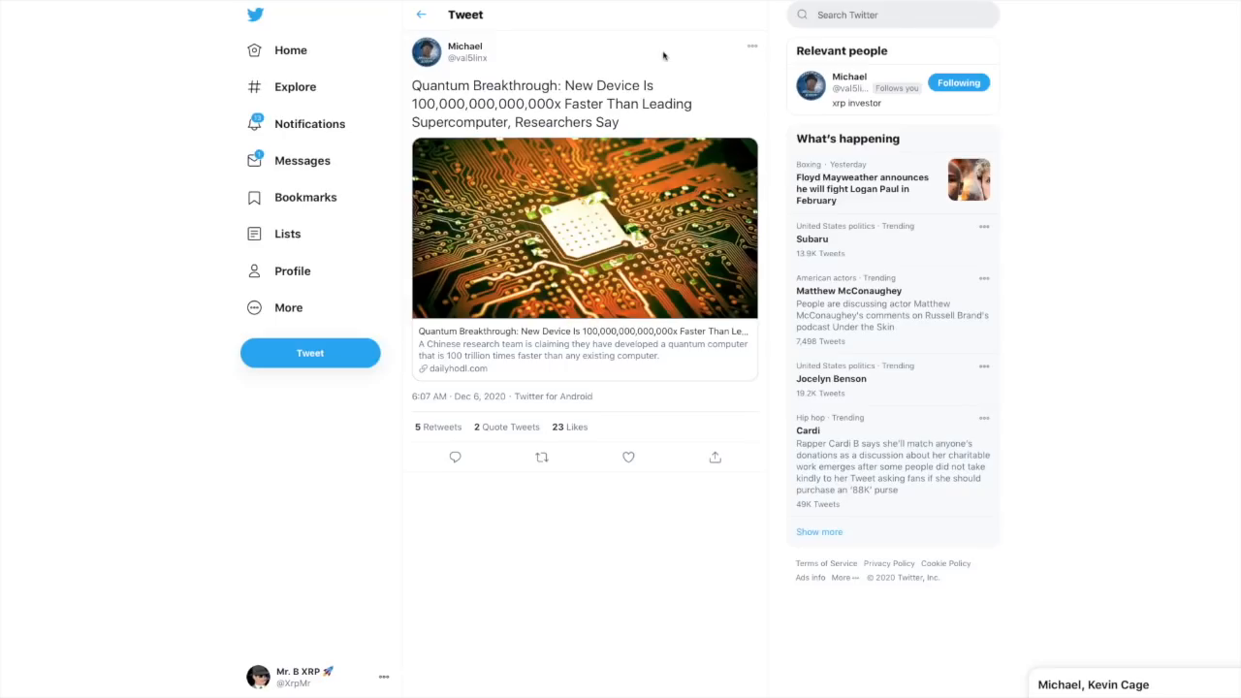
mouse_move(771, 58)
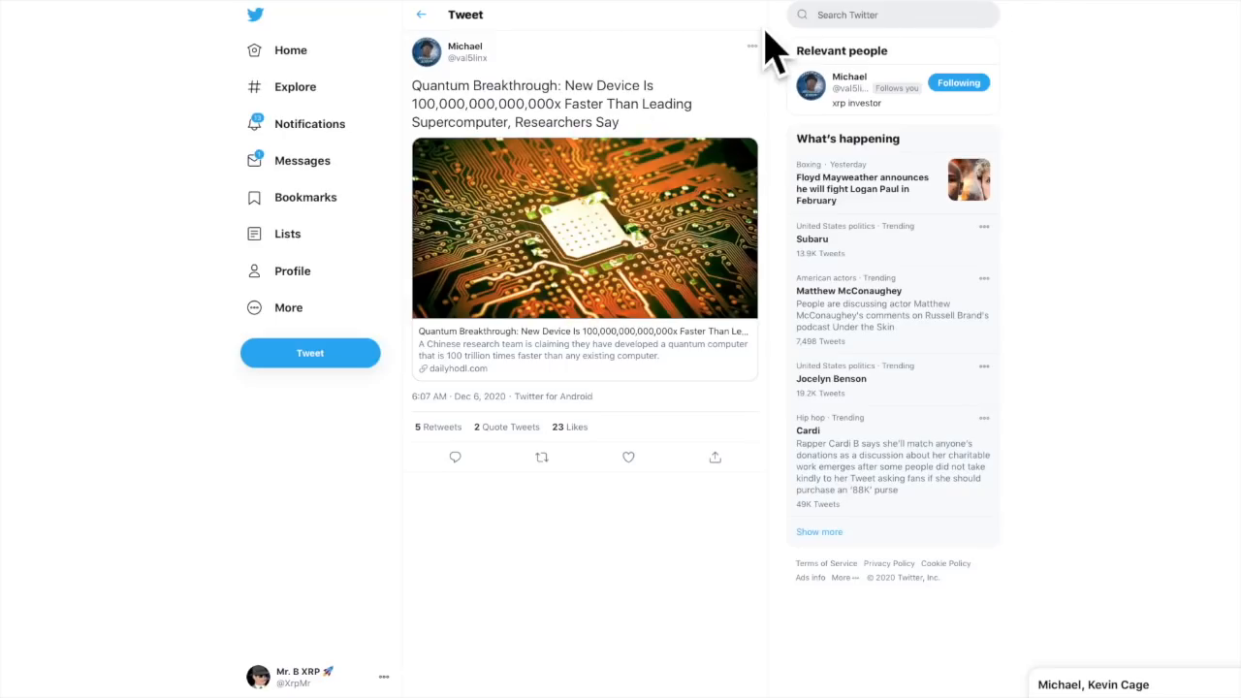
mouse_move(1062, 2)
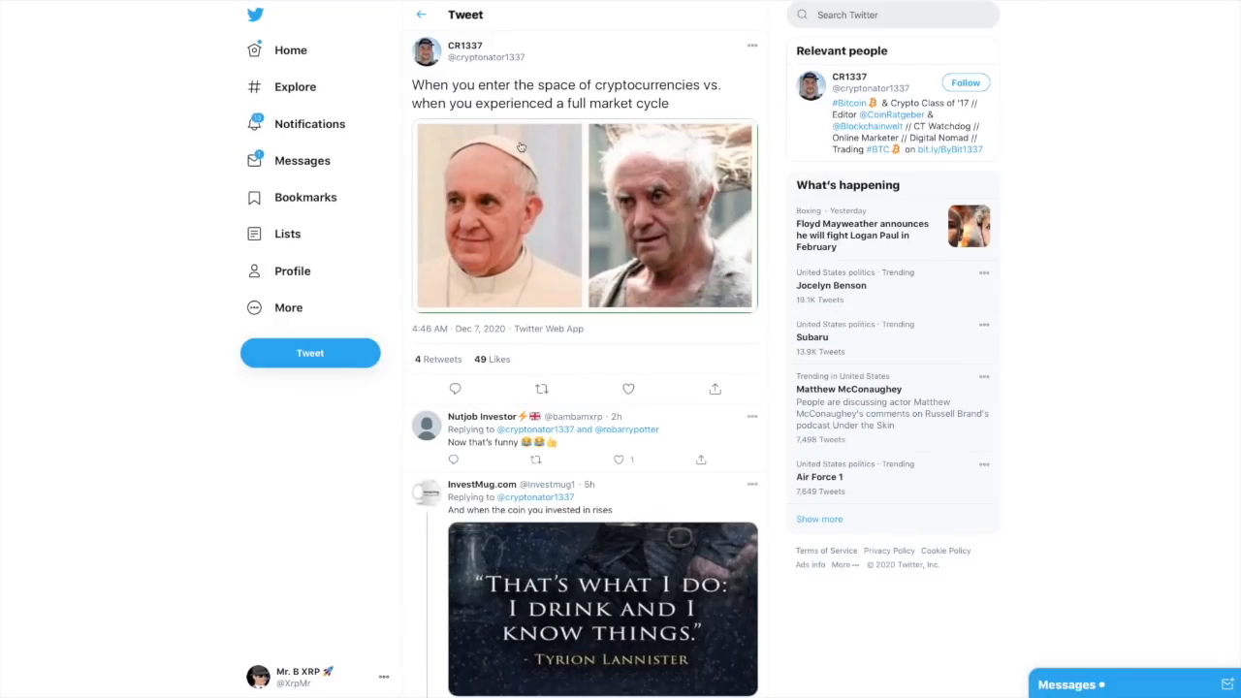
mouse_move(740, 77)
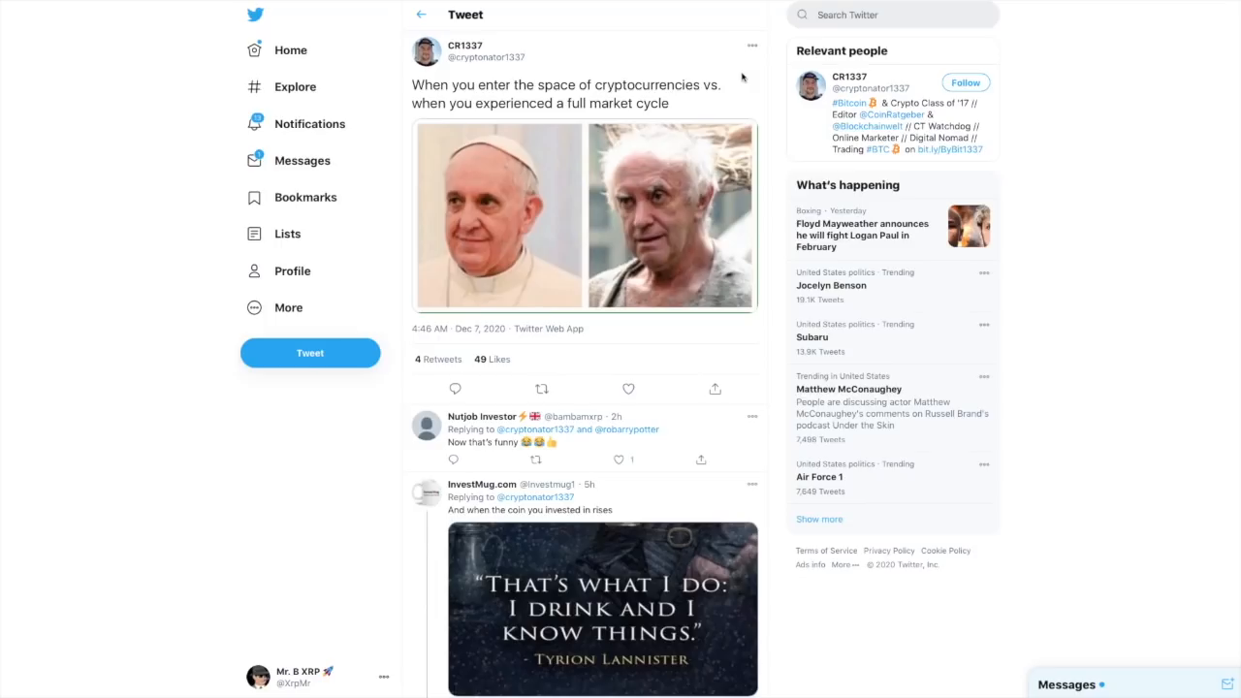
mouse_move(523, 254)
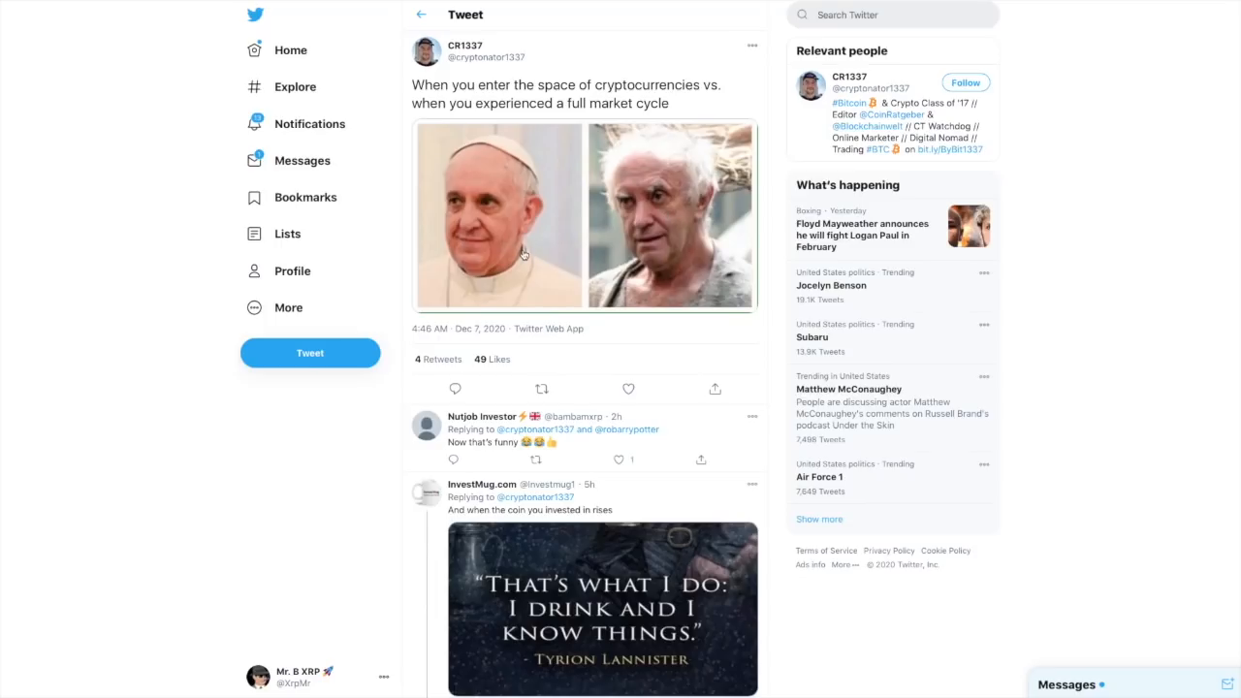
mouse_move(527, 279)
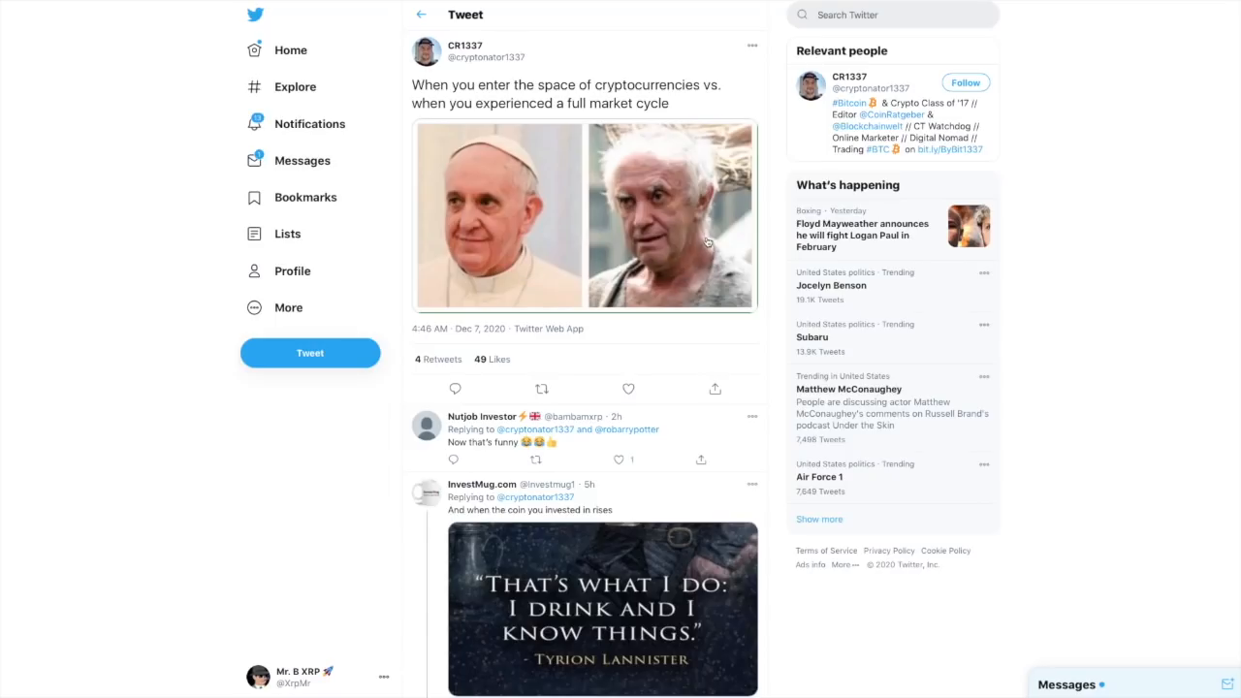
mouse_move(791, 221)
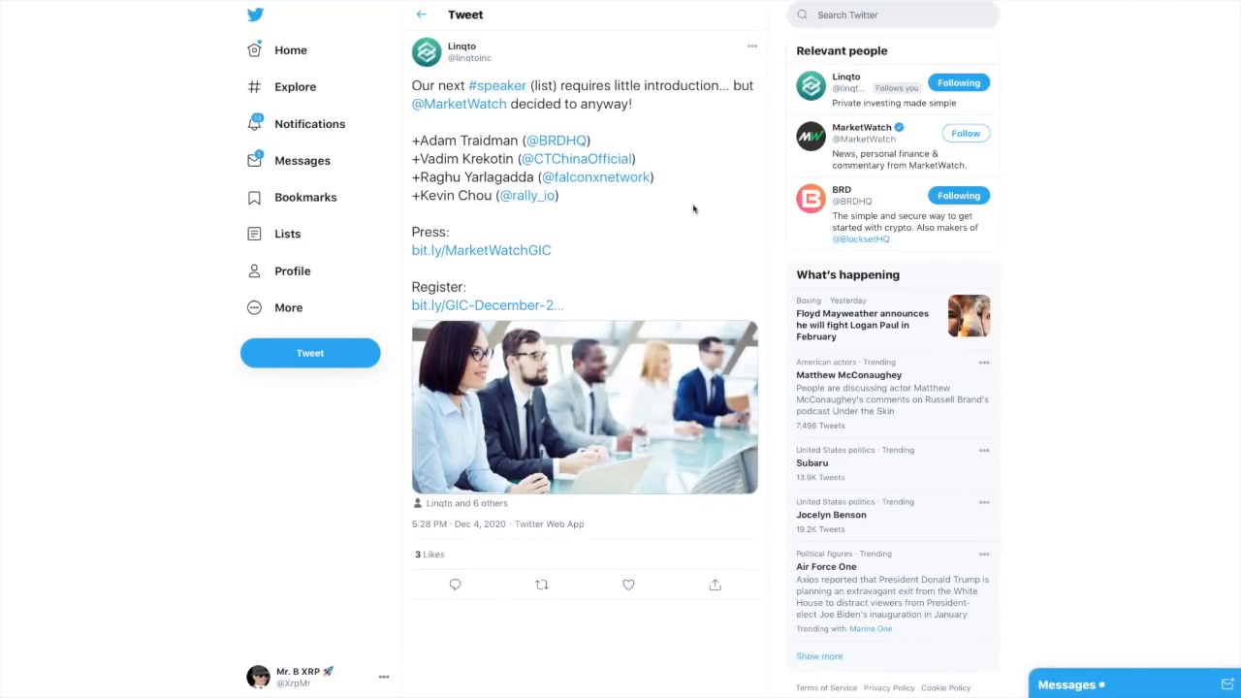
mouse_move(721, 175)
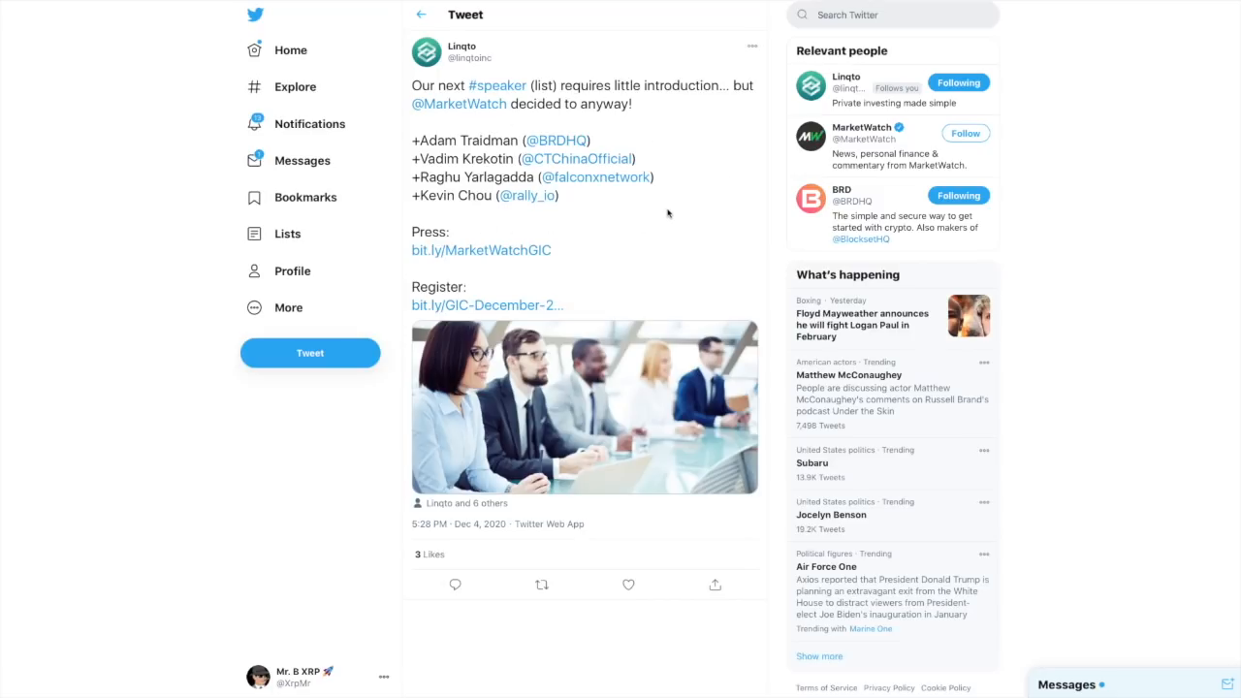
mouse_move(680, 205)
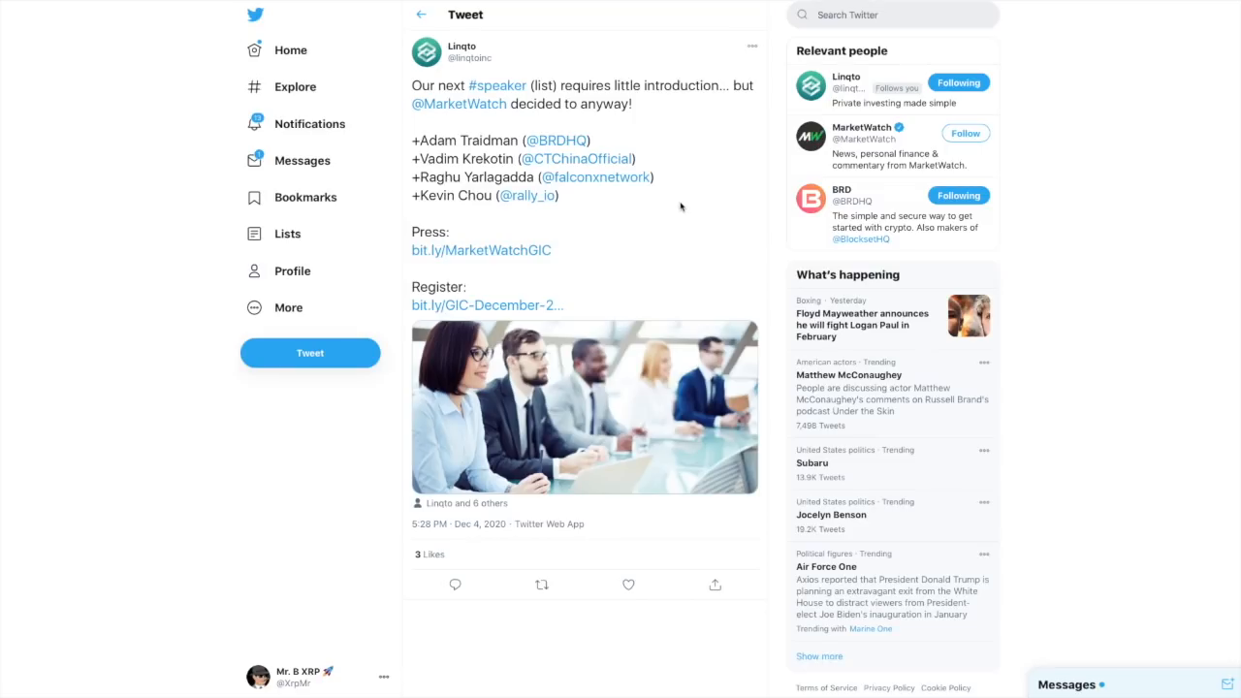
mouse_move(708, 190)
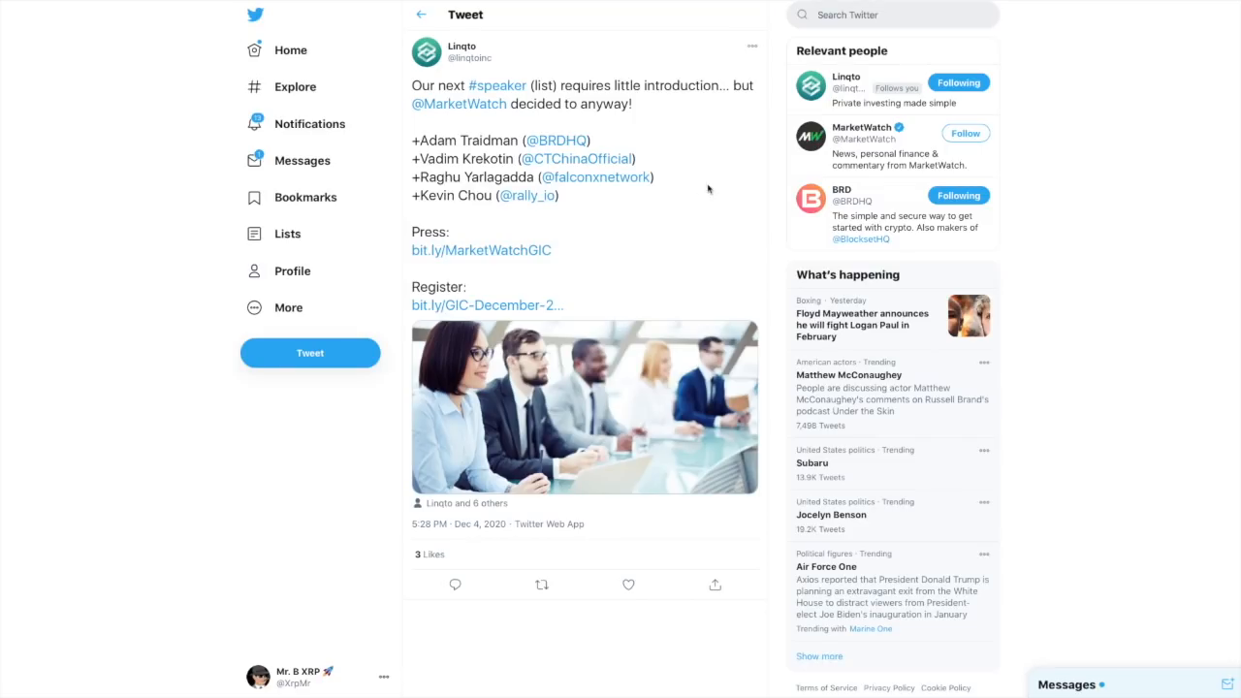
mouse_move(714, 155)
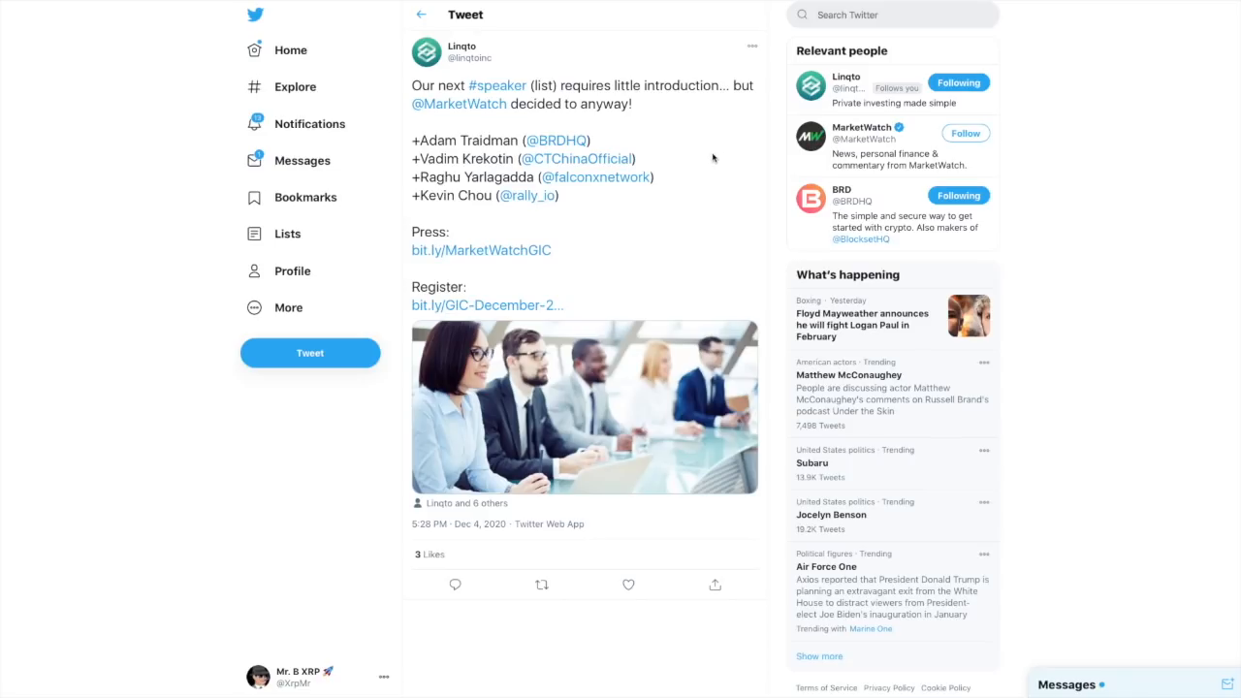
mouse_move(626, 243)
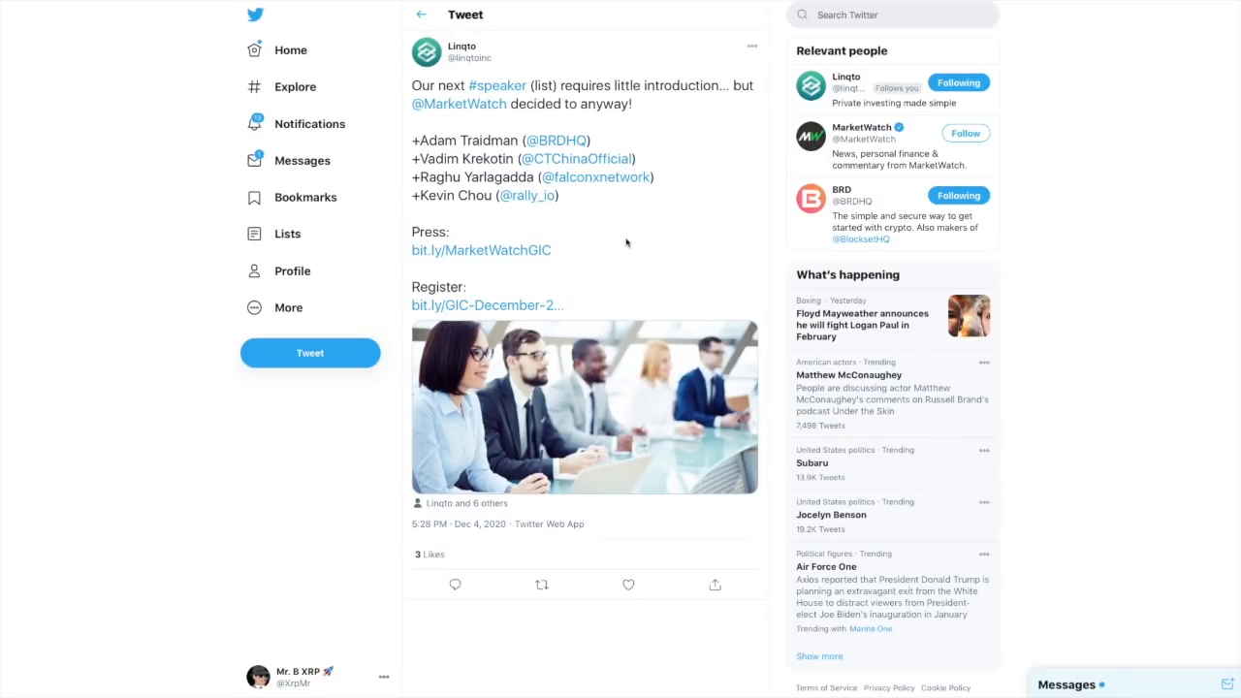
mouse_move(636, 229)
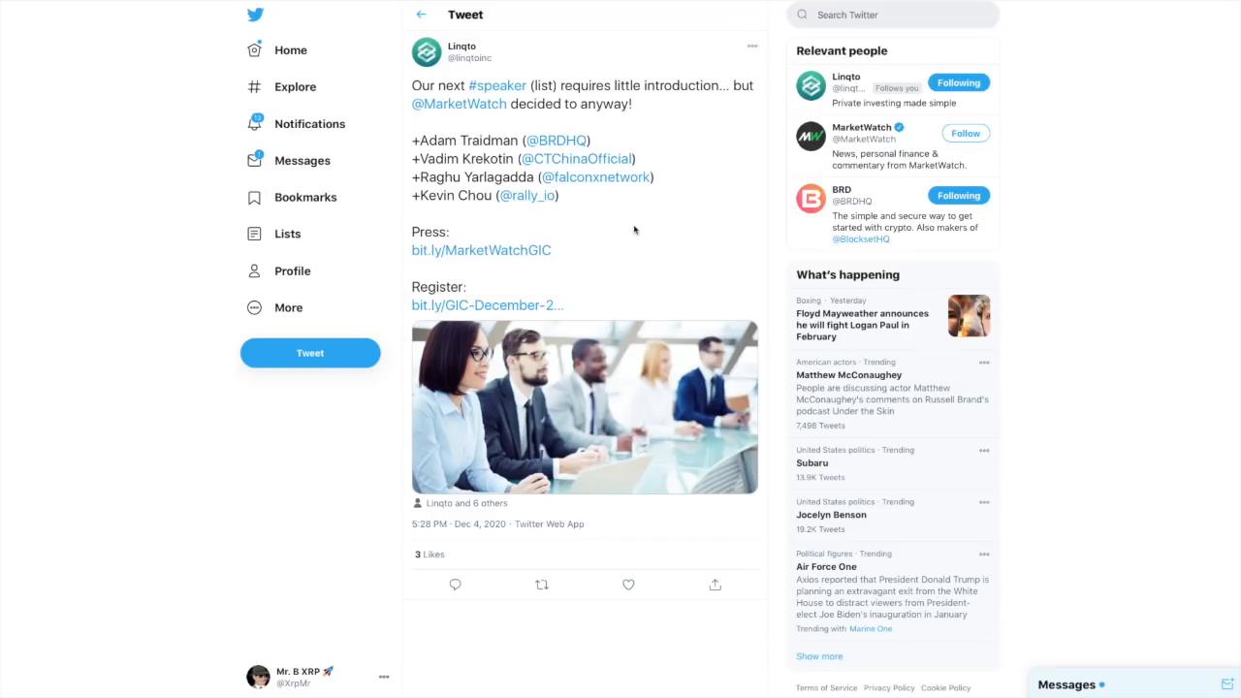
mouse_move(704, 254)
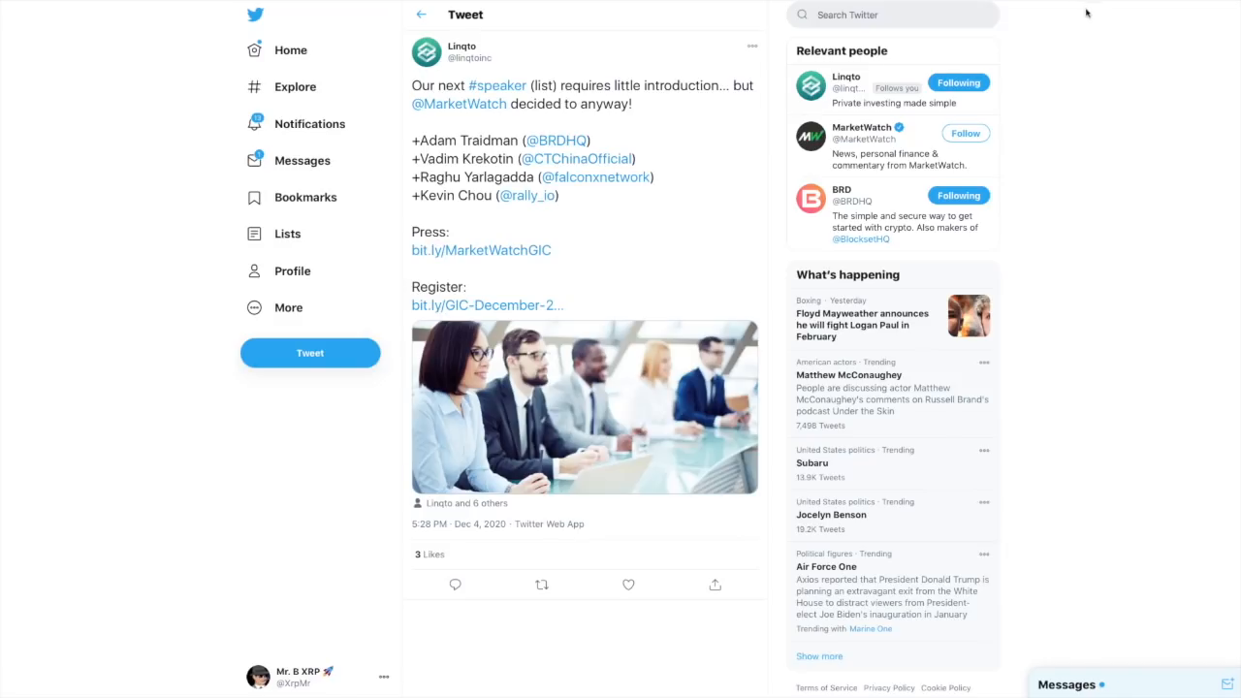
mouse_move(1194, 4)
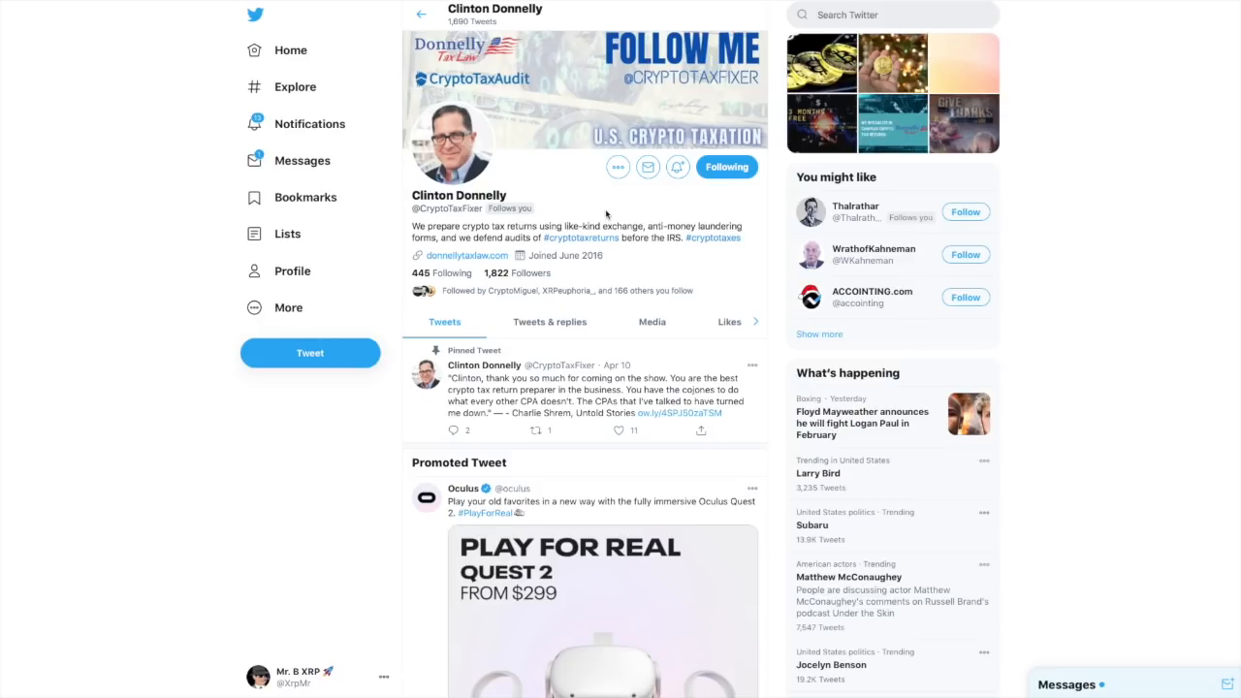
mouse_move(1187, 104)
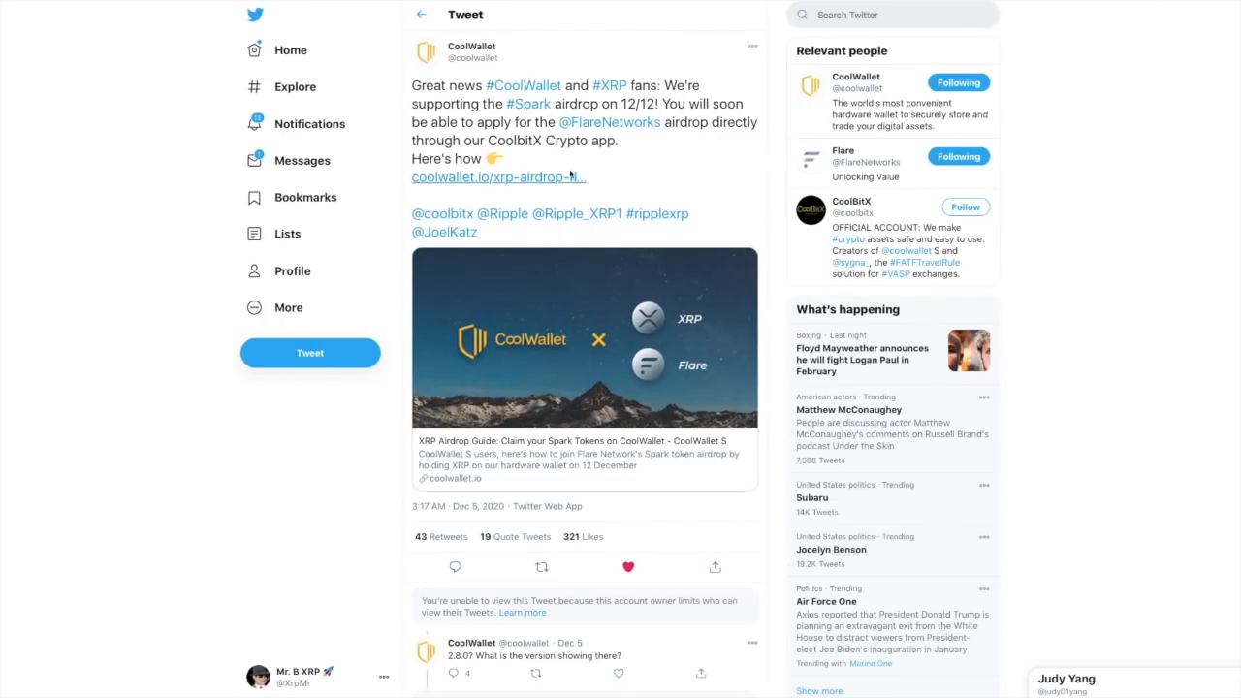
mouse_move(651, 170)
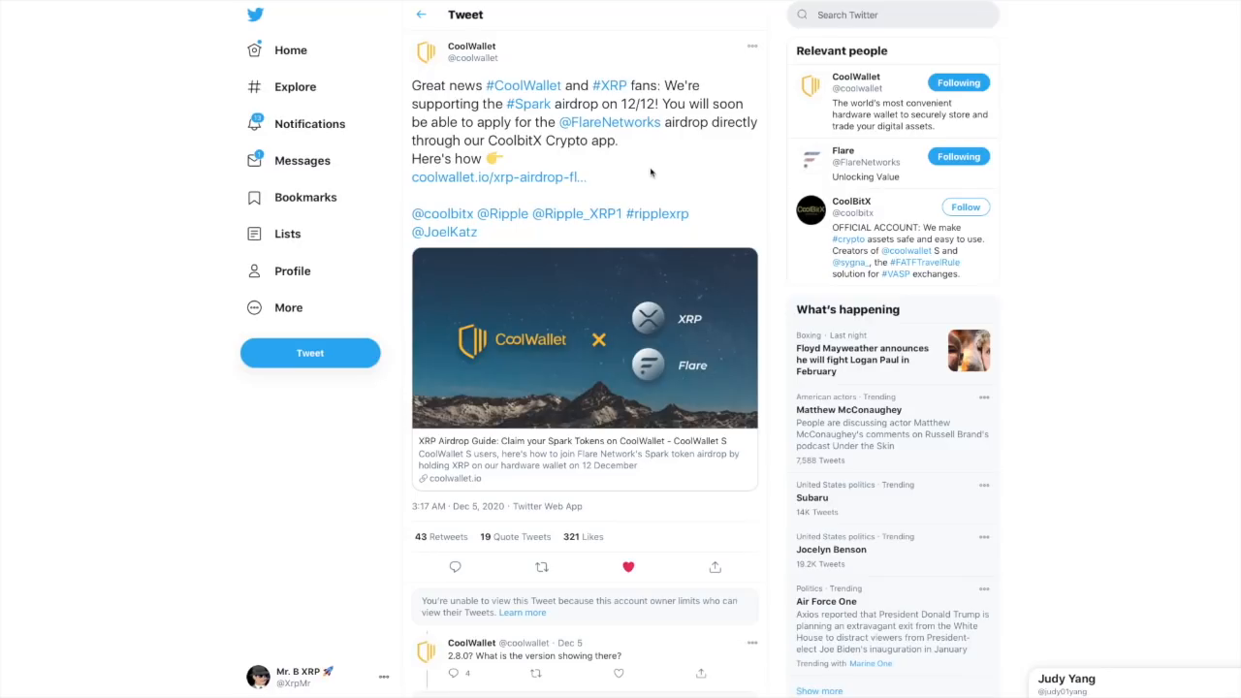
mouse_move(688, 136)
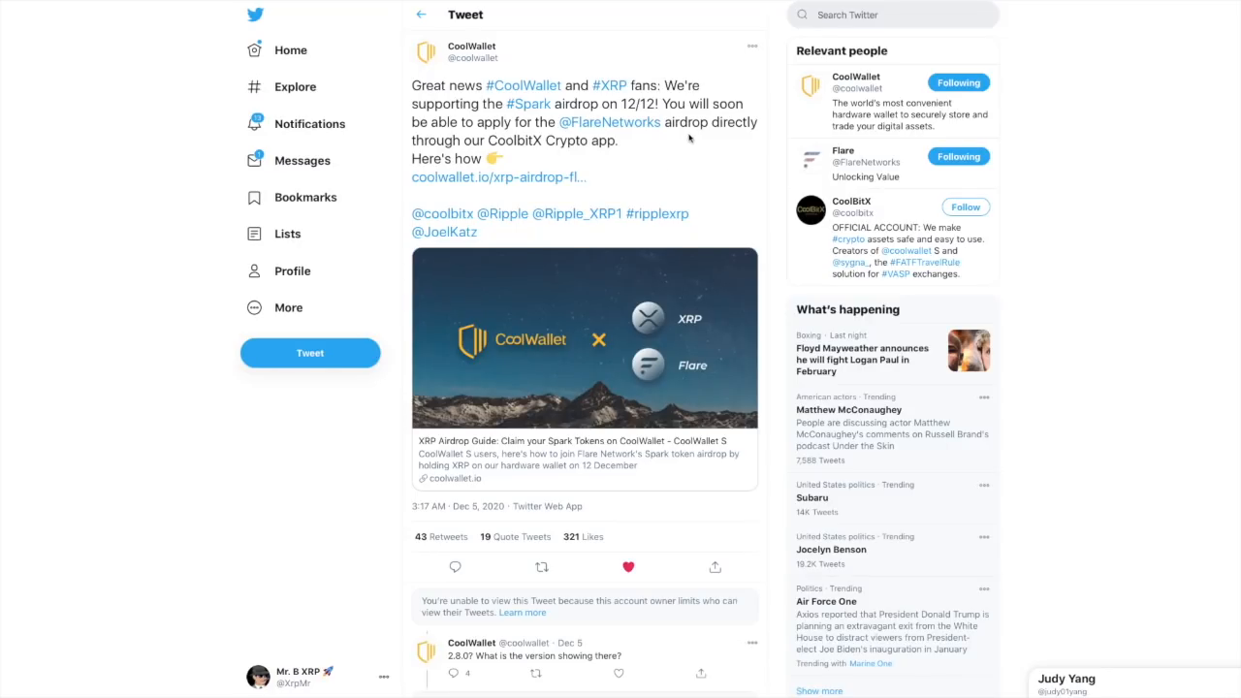